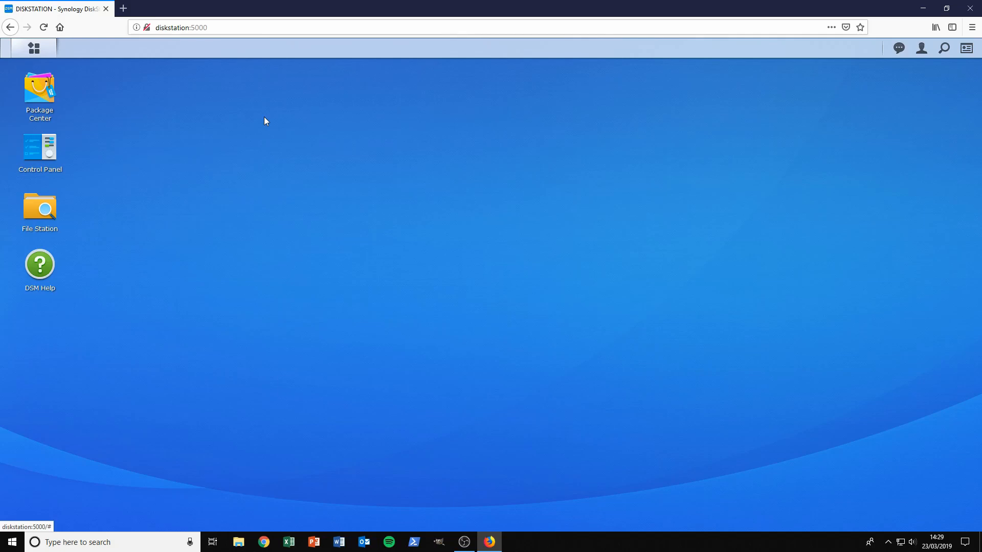
mouse_move(395, 136)
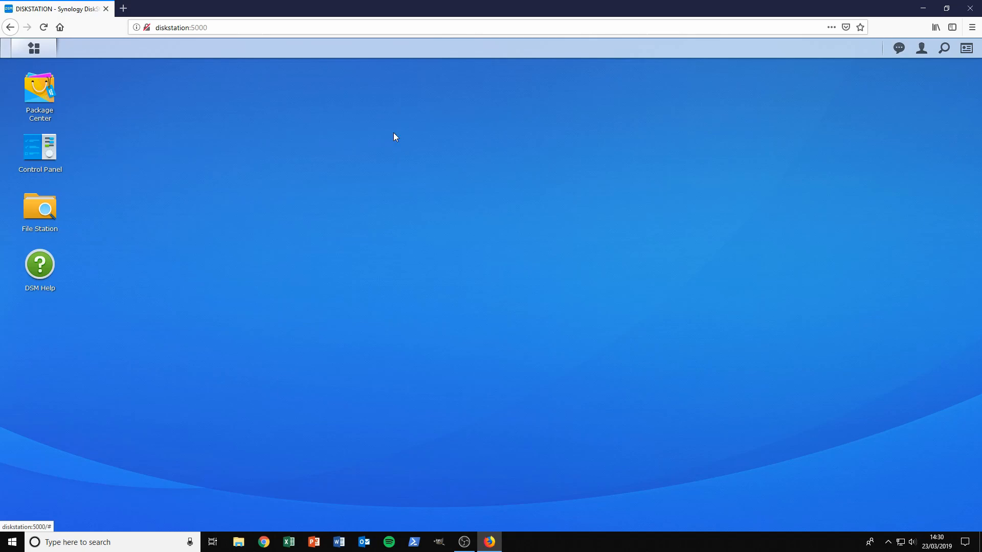
mouse_move(649, 98)
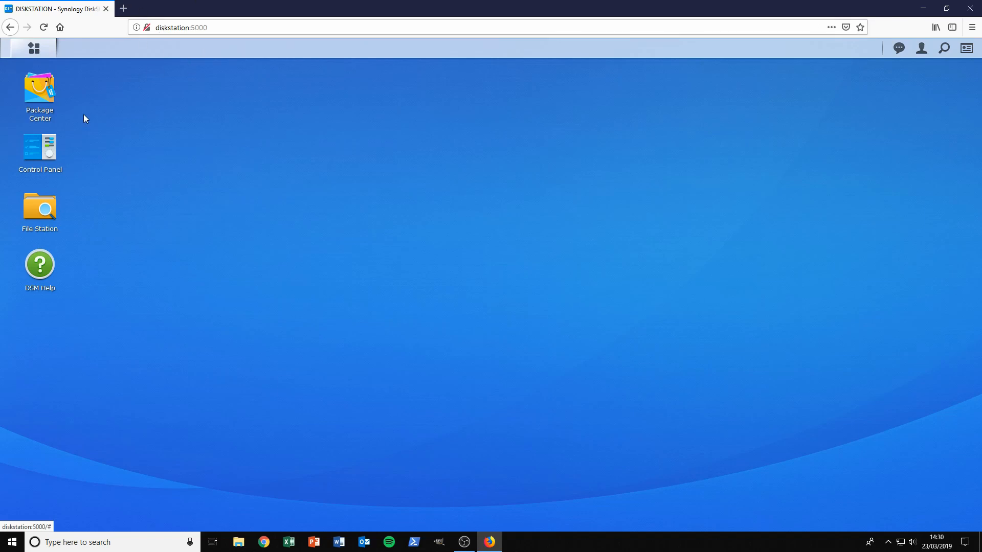
mouse_move(47, 152)
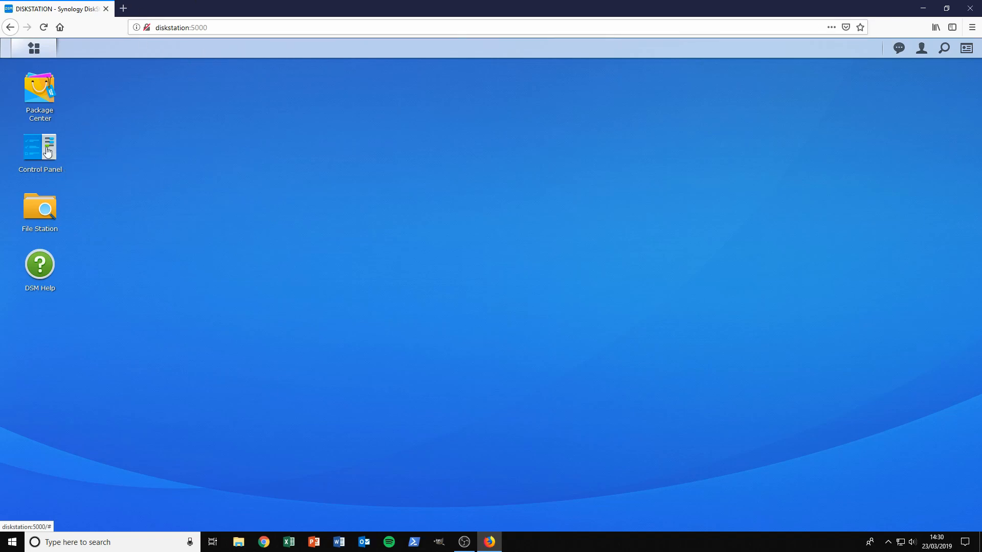
- Enable the SSH service on port 22 in Terminal & SNMP, apply, and close Control Panel
double_click(39, 149)
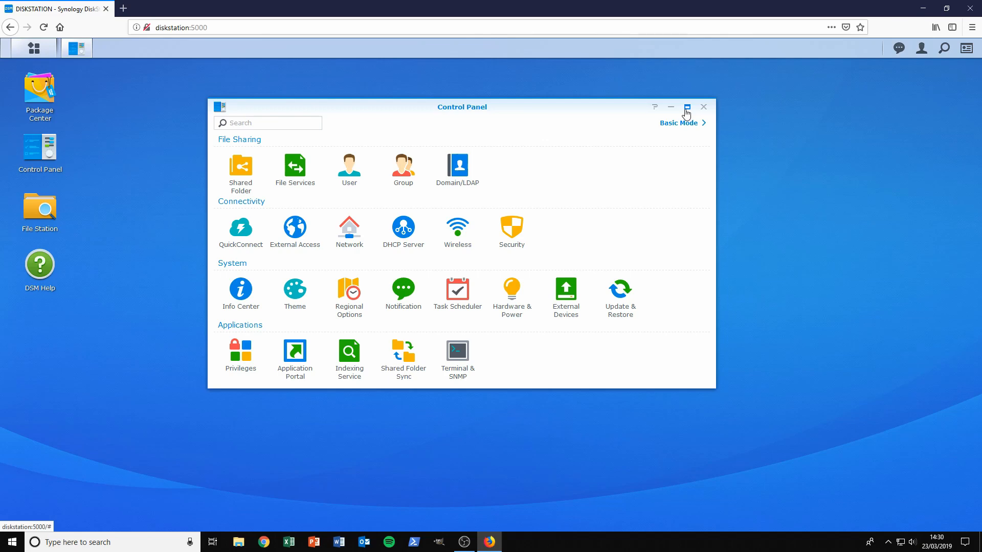
mouse_move(68, 145)
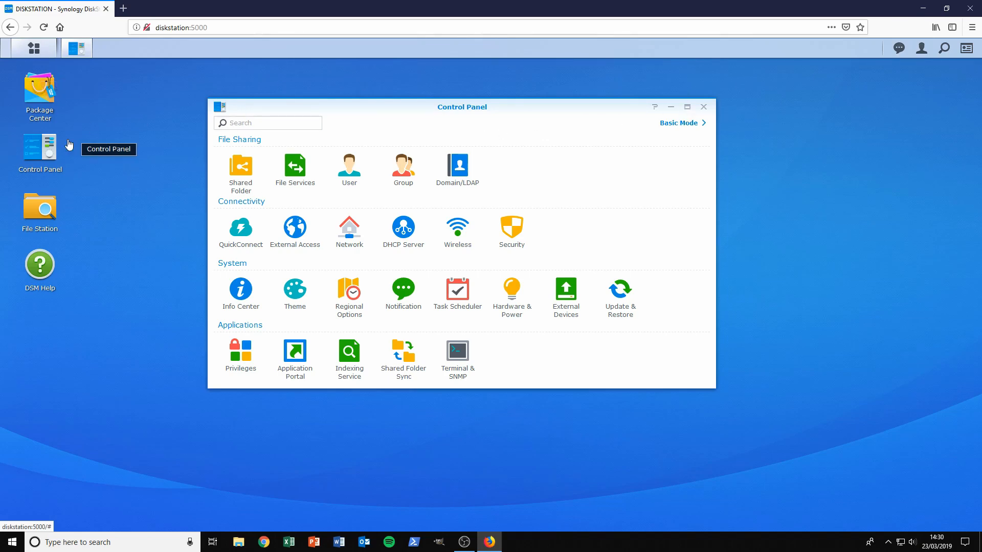
mouse_move(466, 386)
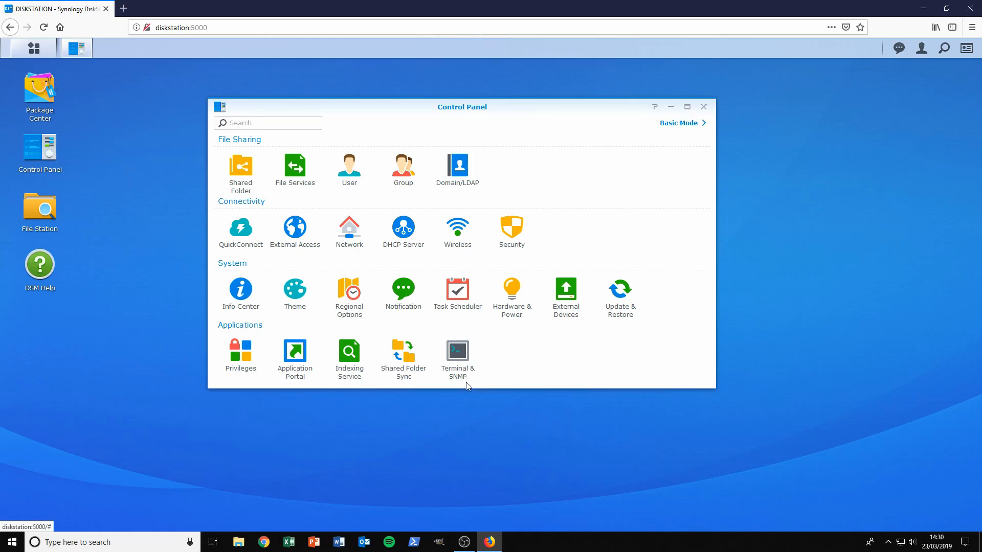
click(457, 350)
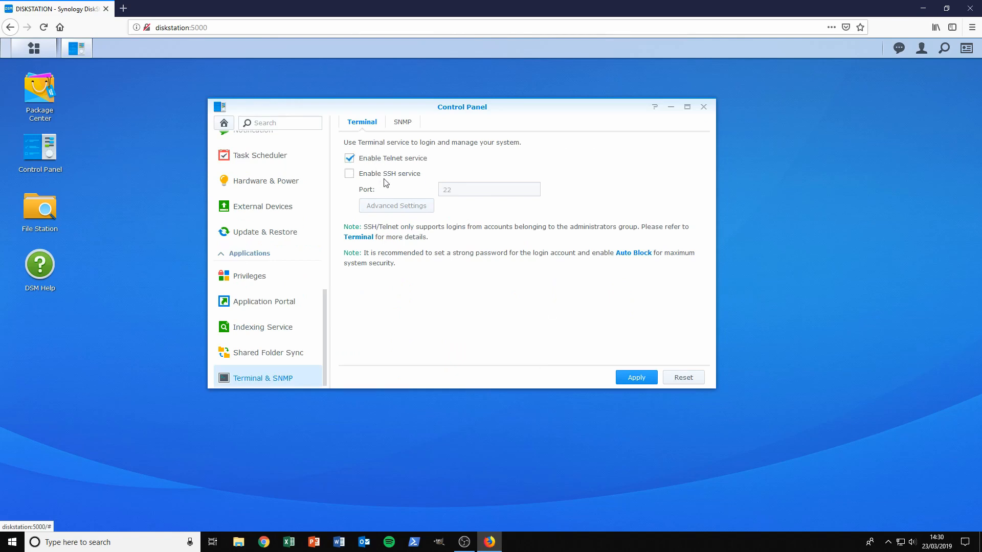
click(349, 174)
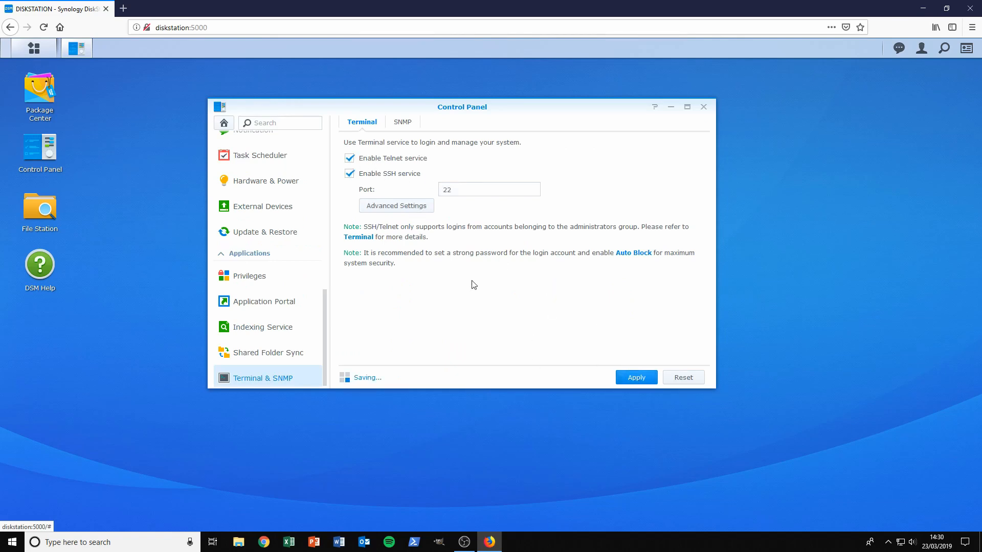
click(703, 106)
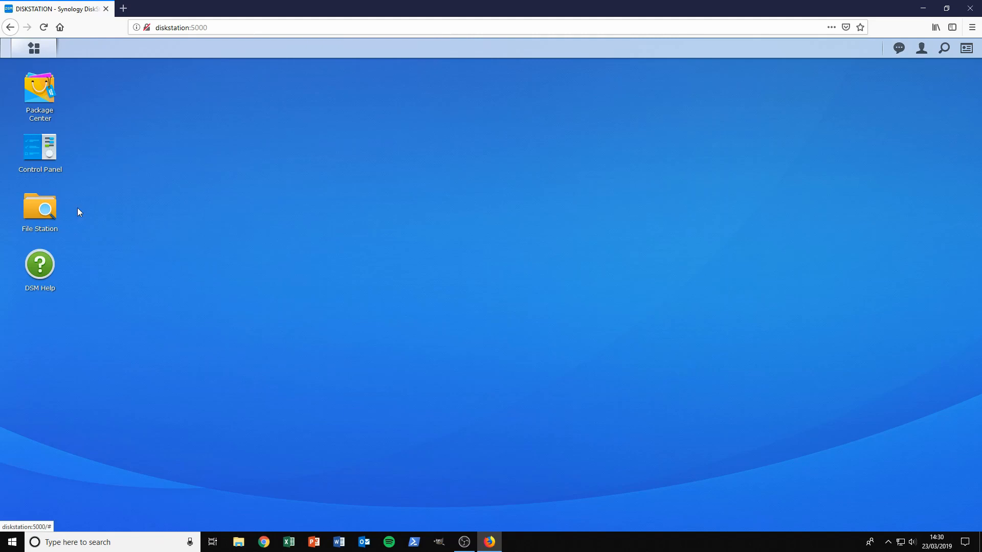
- Launch File Station and browse the video share, then the DATA share
double_click(39, 208)
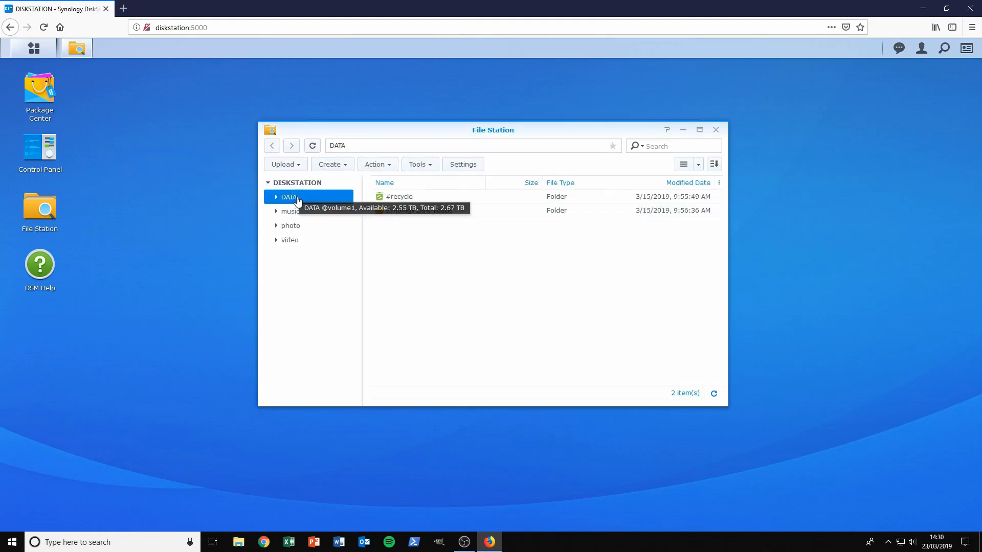
click(289, 239)
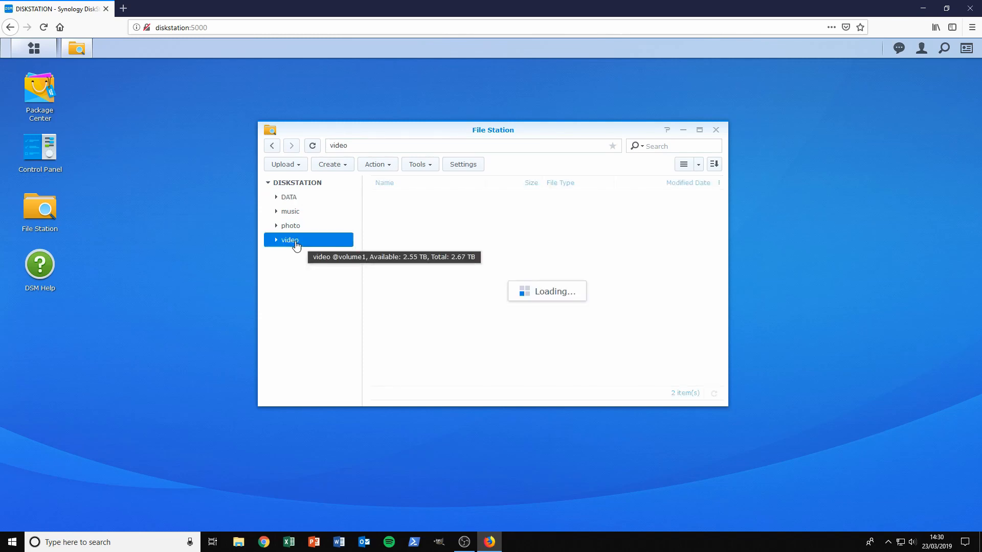
click(290, 239)
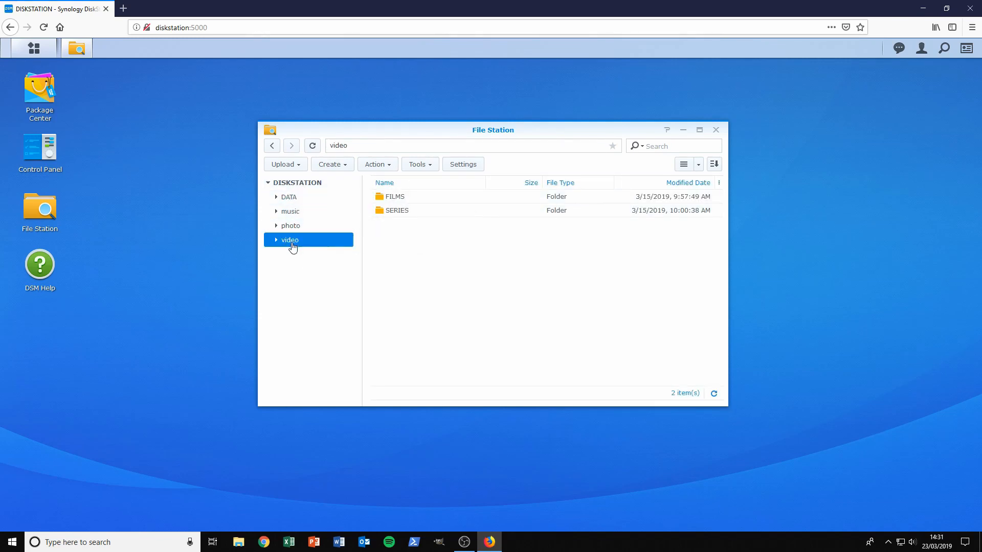
click(289, 196)
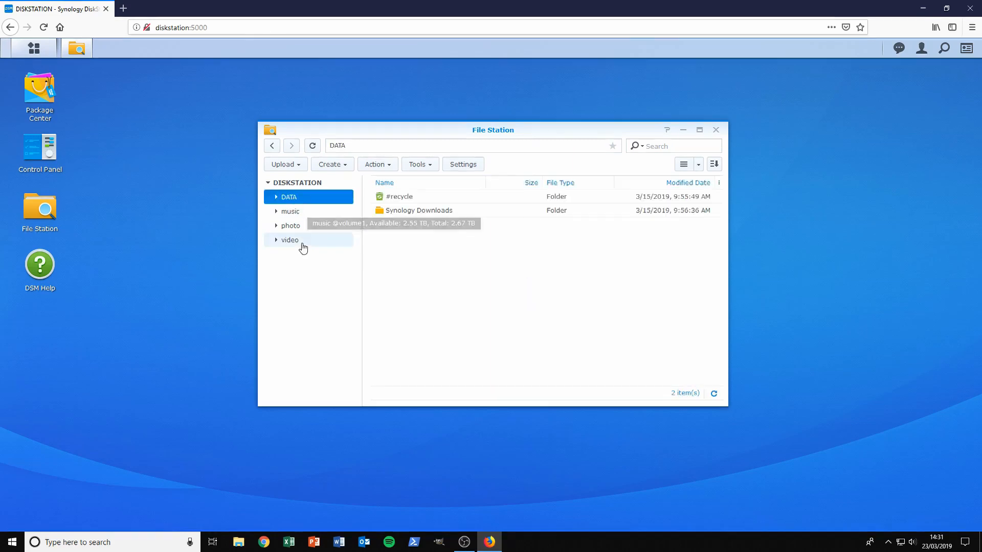
- Compare video's FILMS and SERIES folders with DATA, ending on DATA's contents
click(289, 239)
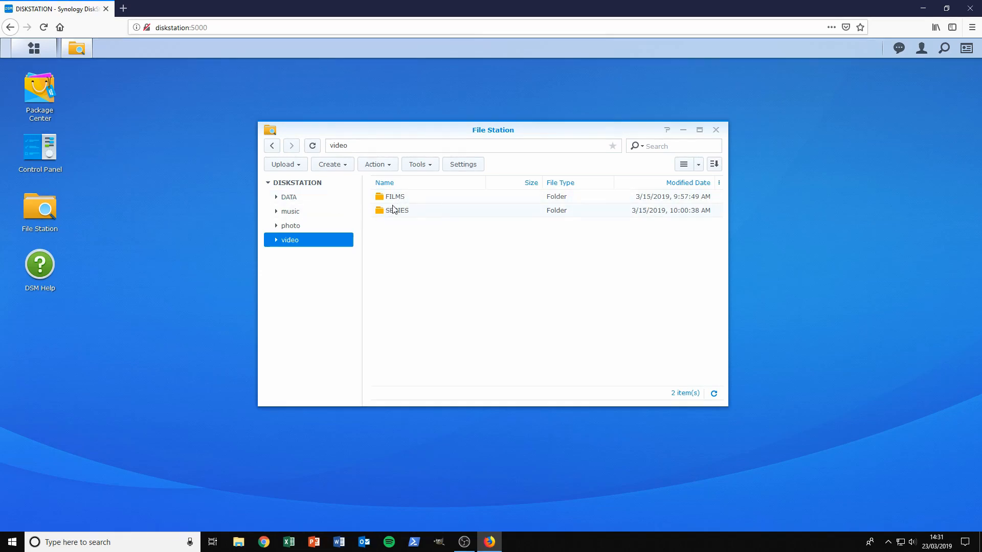
click(288, 196)
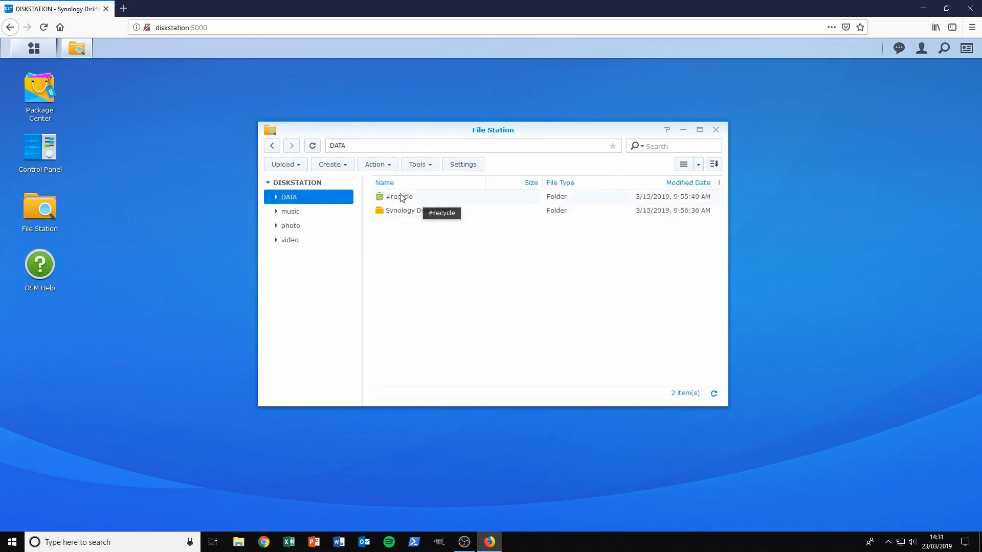
mouse_move(394, 222)
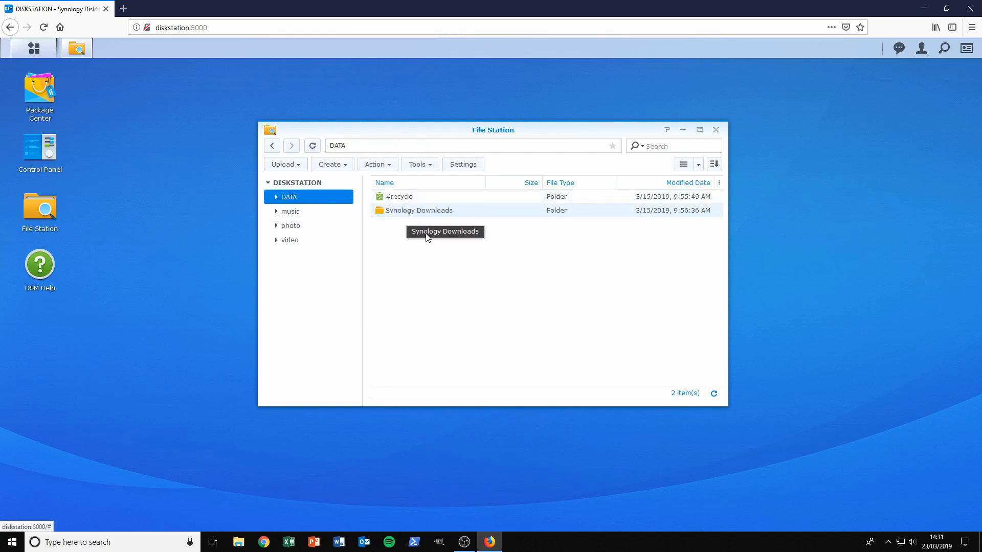
click(289, 240)
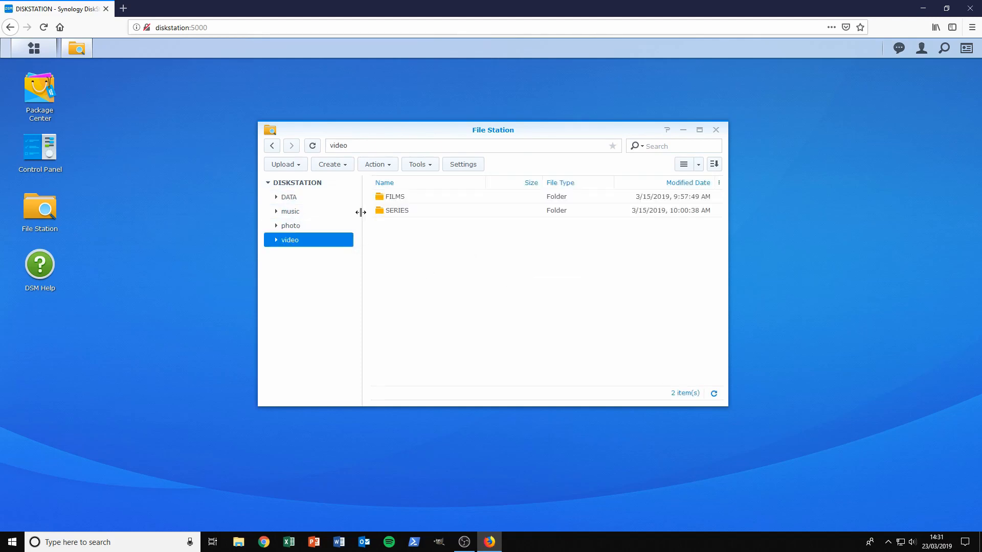
click(288, 196)
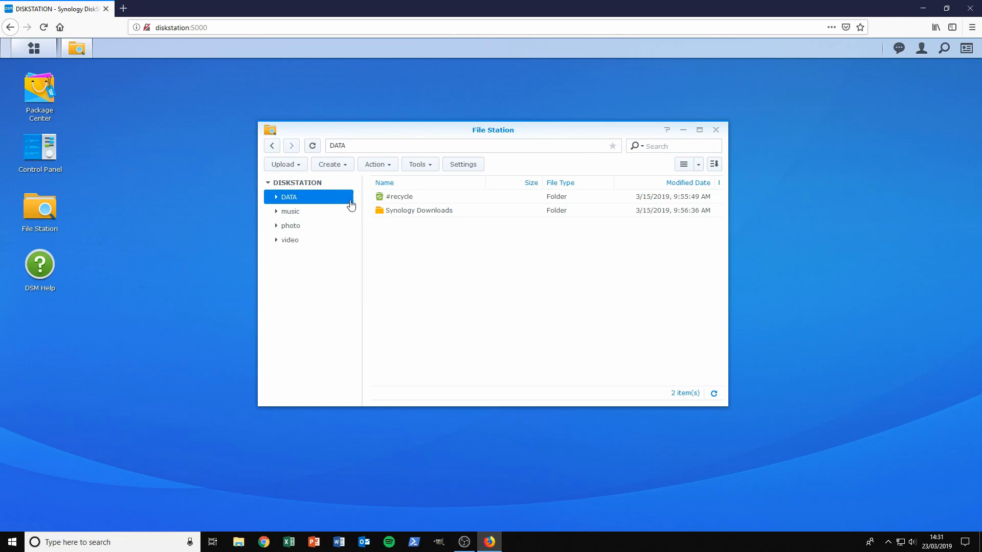
mouse_move(428, 209)
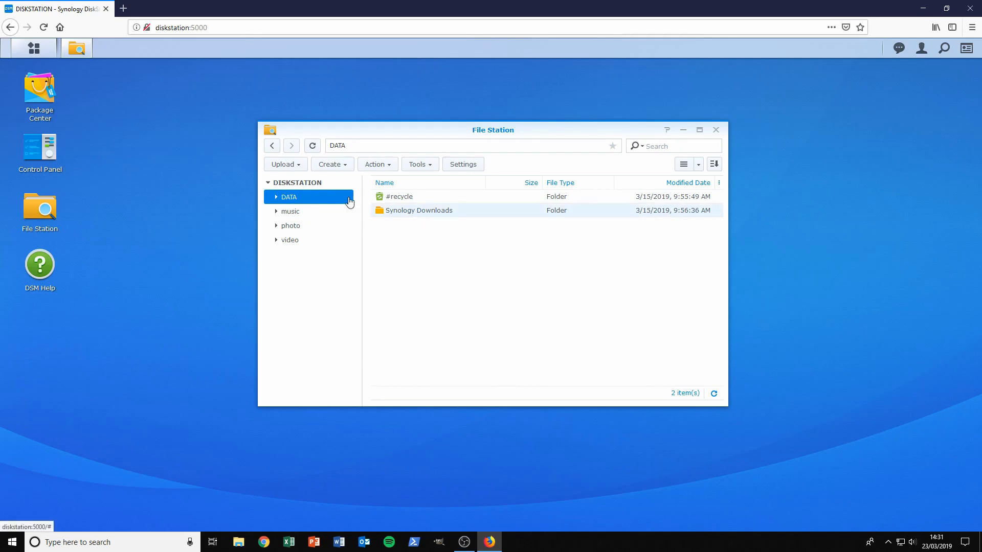
mouse_move(298, 199)
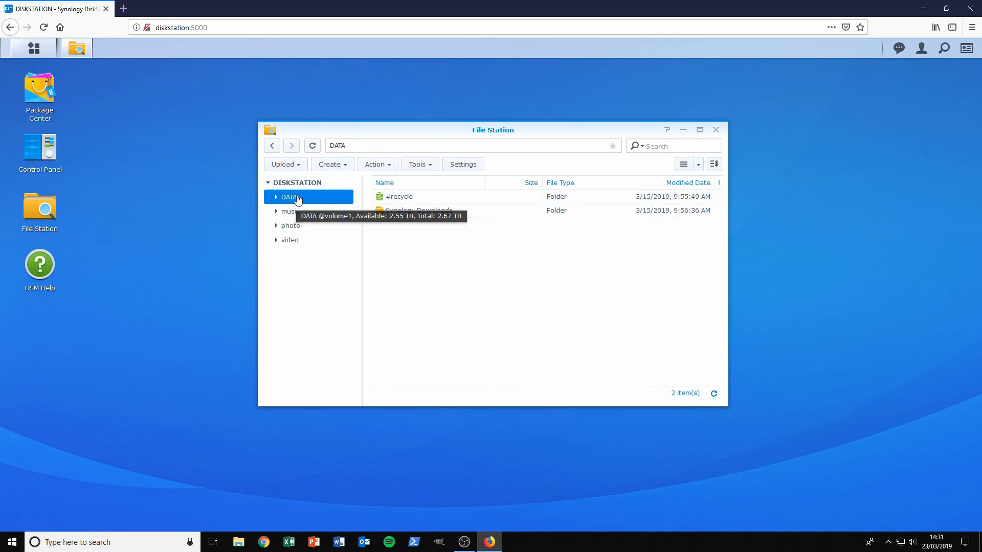
mouse_move(401, 224)
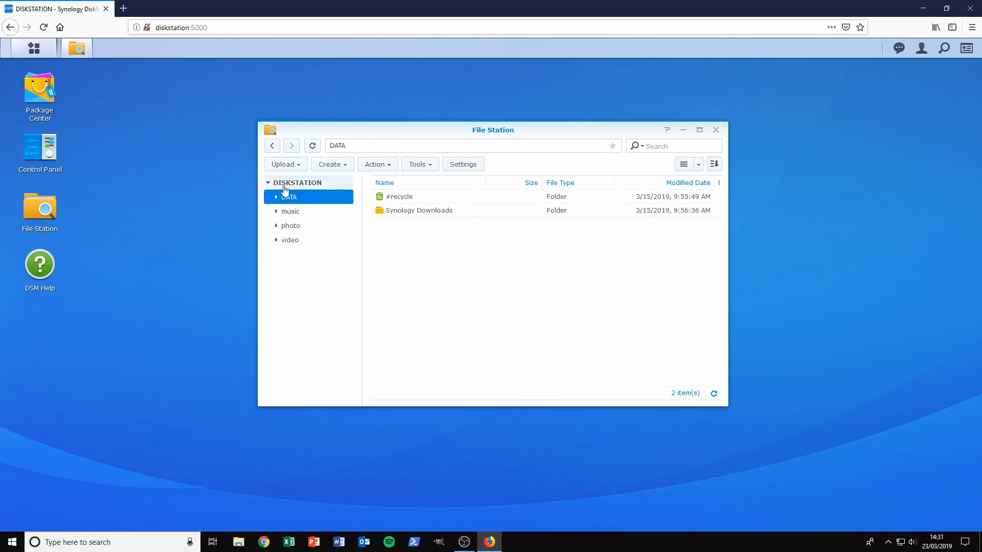
- Create a new folder named 'videosymlink' inside DATA, then close File Station
right_click(457, 282)
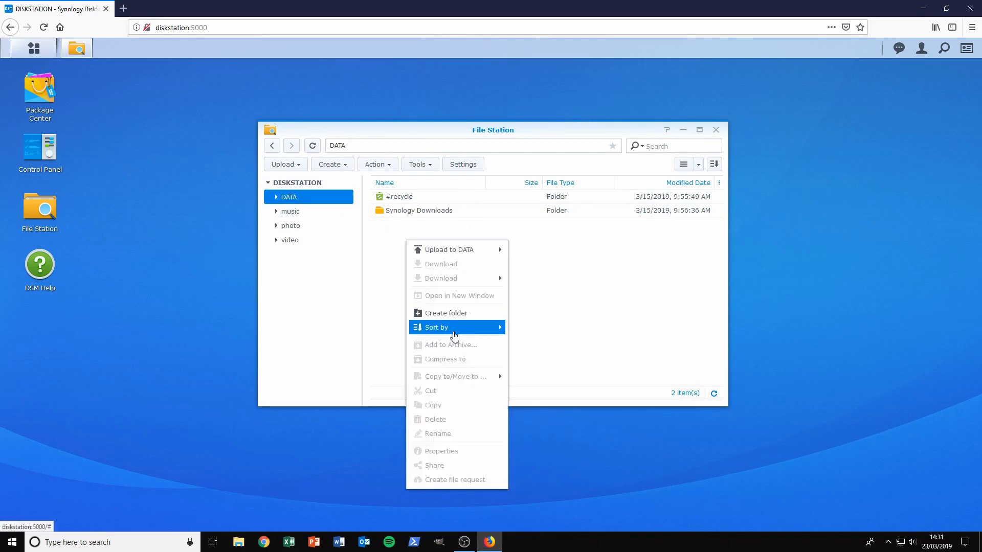
click(447, 313)
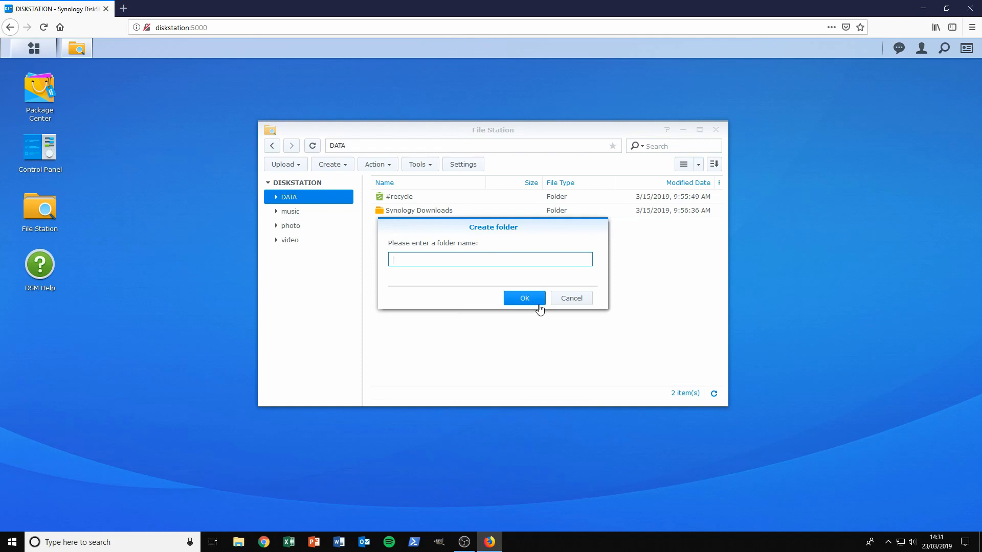
text(videosy)
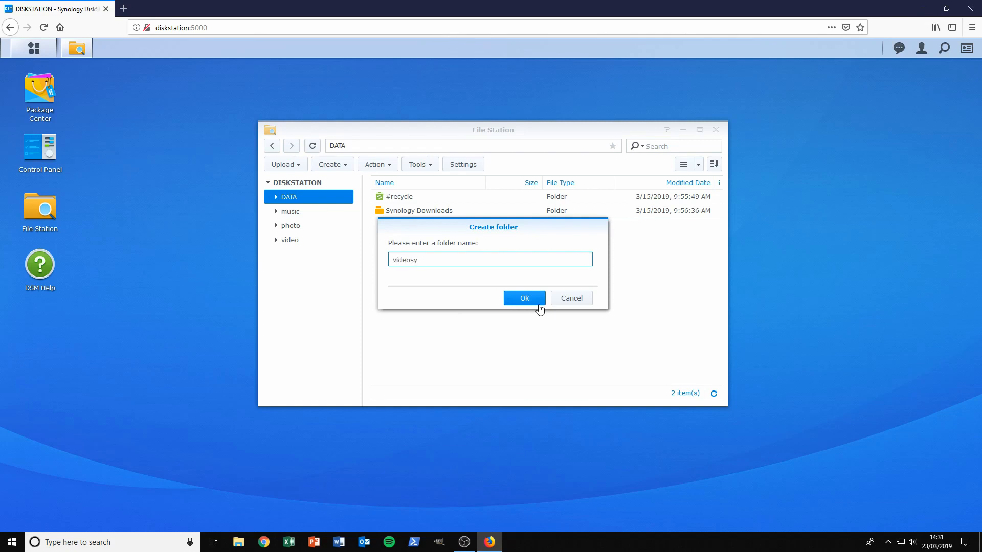
text(ml)
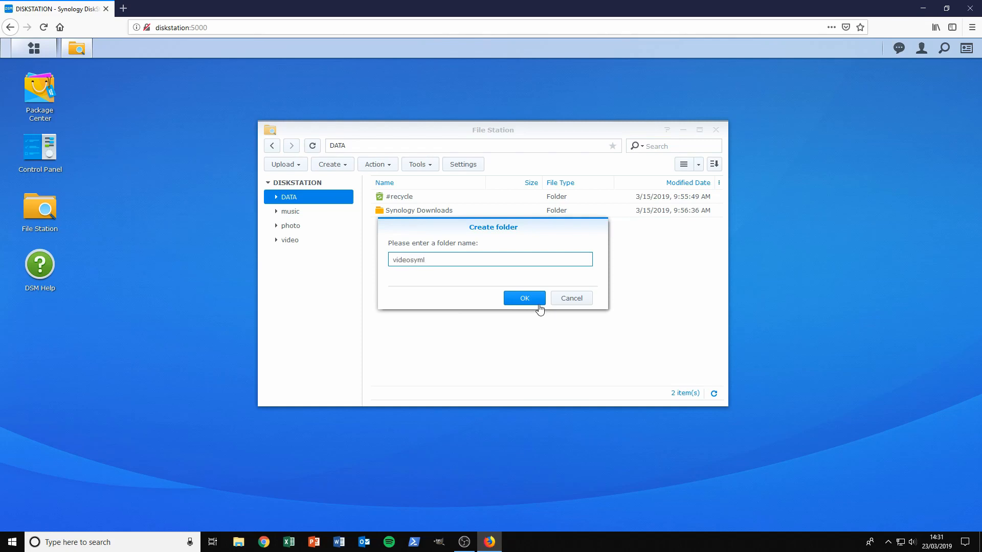
text(ink)
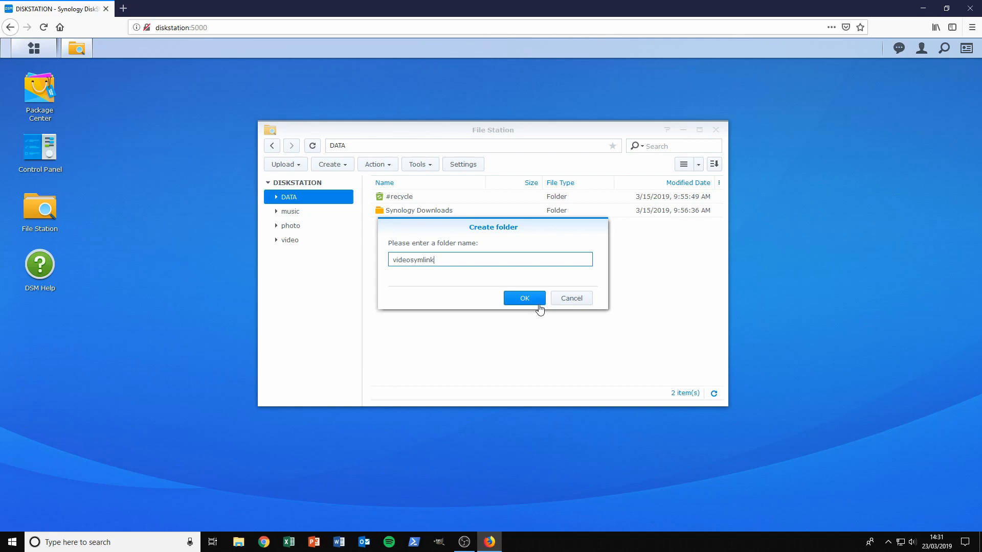
click(523, 298)
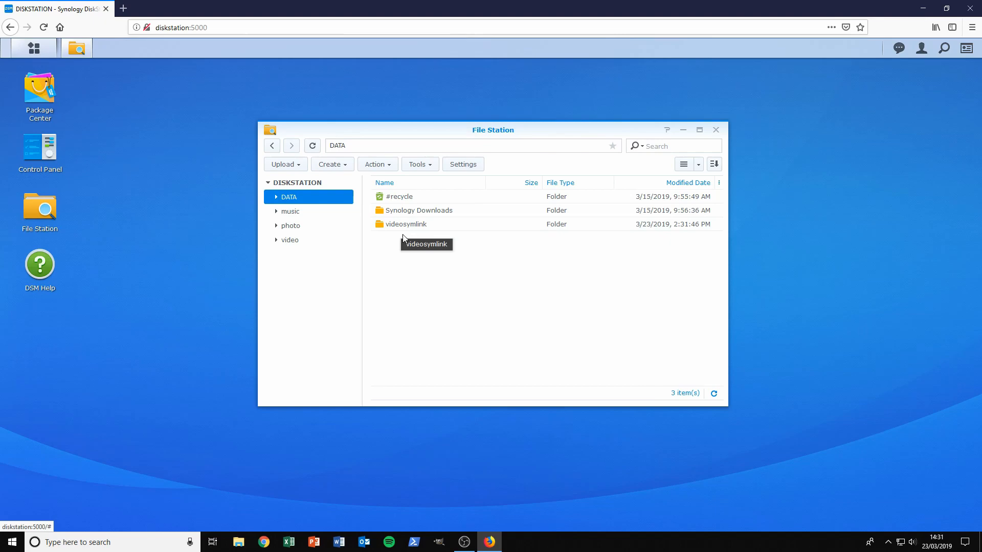
click(715, 130)
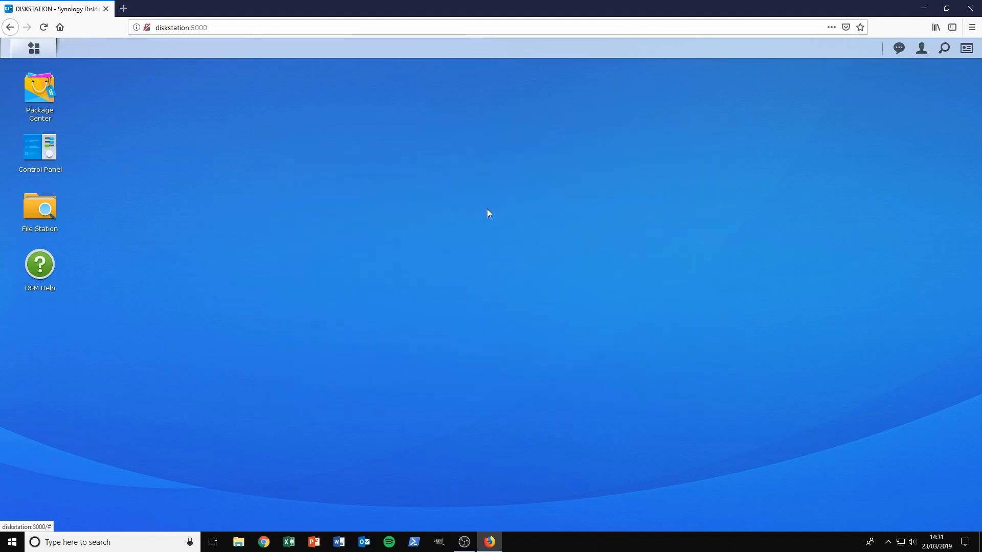
- Launch a new Windows PowerShell window from the taskbar
click(412, 542)
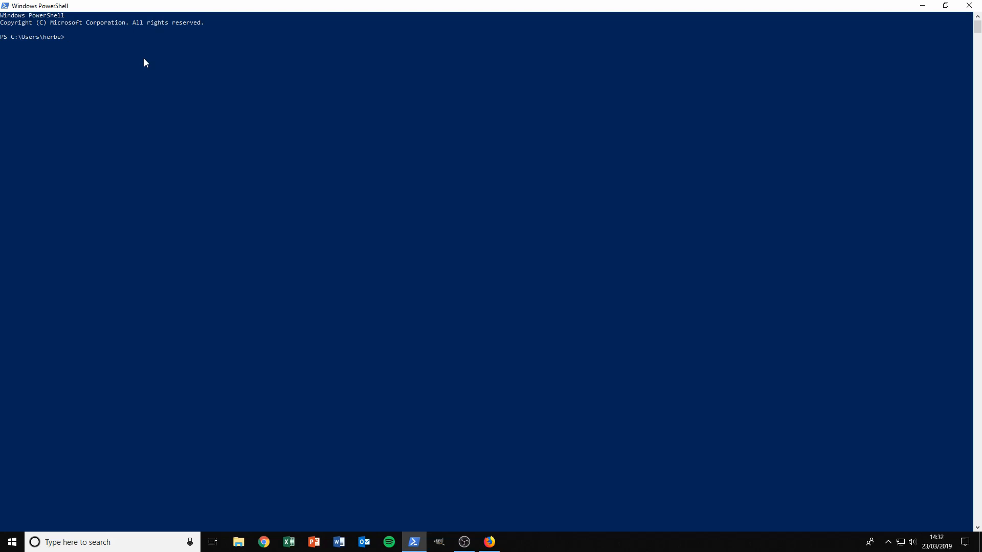
- Switch to Firefox and start navigating to putty.org in a new tab
click(487, 542)
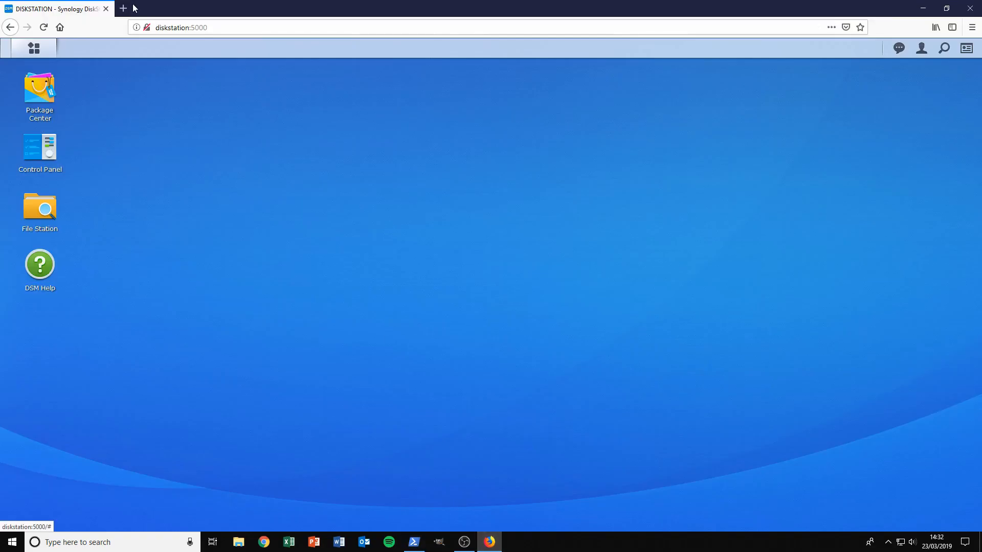
text(putty.org)
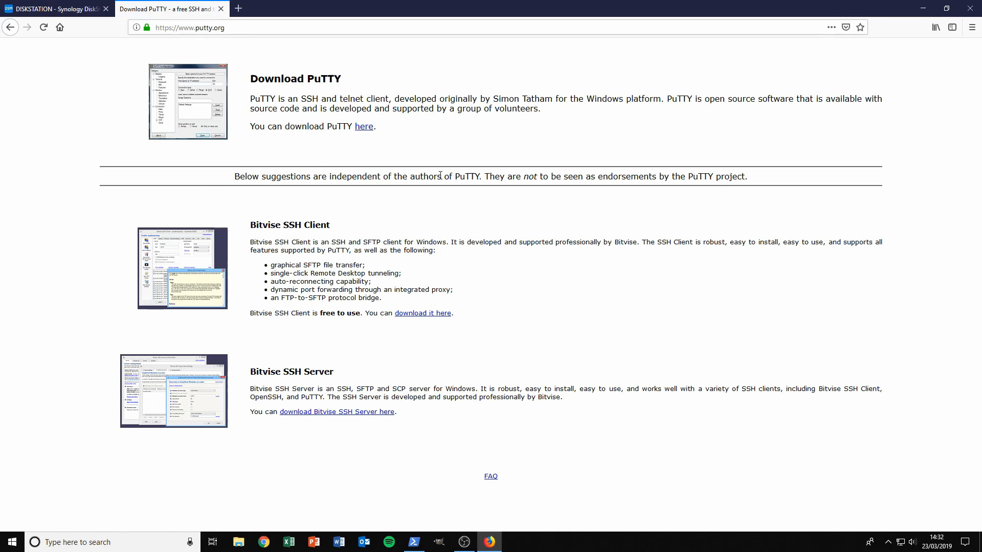
mouse_move(247, 88)
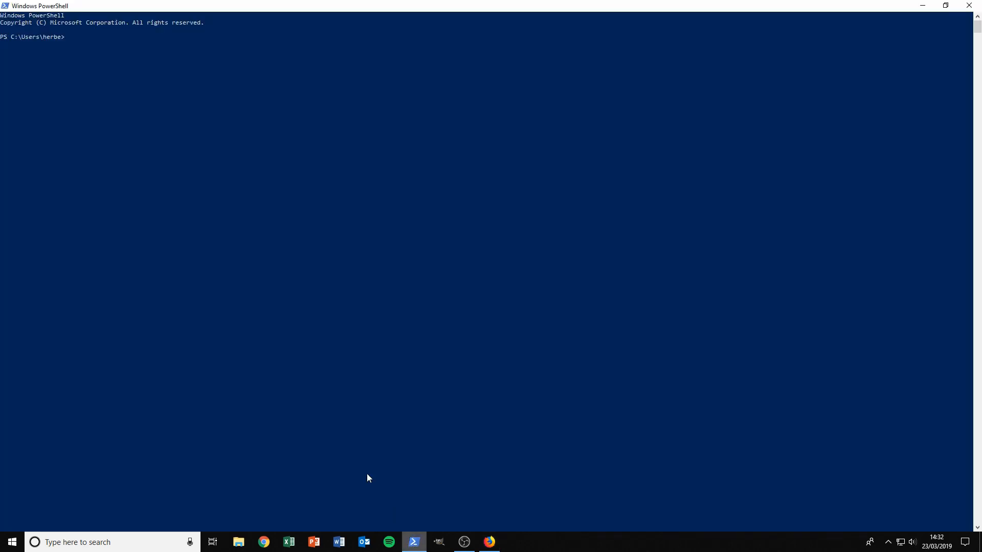
- Write 'ssh -l itguy DISKSTATION' at the PowerShell prompt without running it
text(ssh -l itguy DISKSTATION)
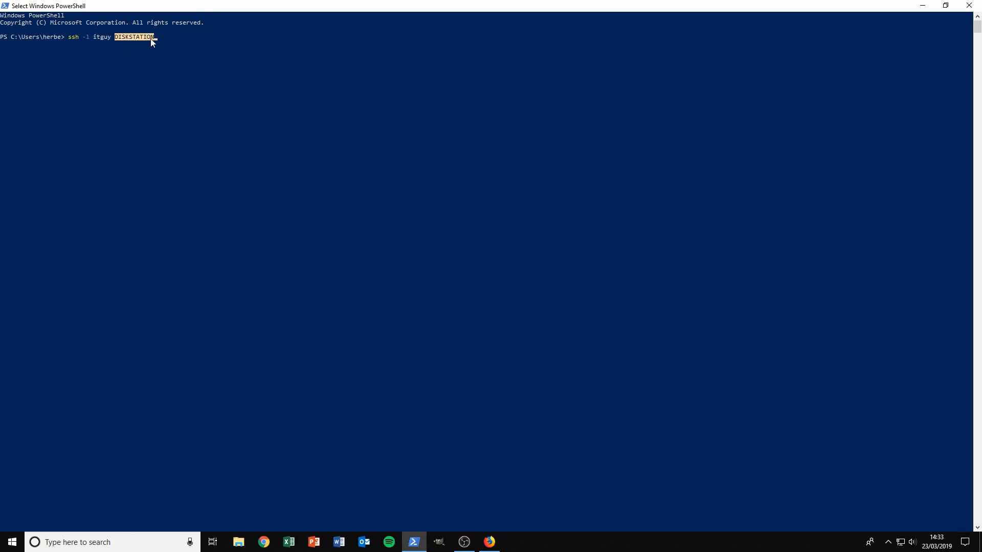
mouse_move(159, 41)
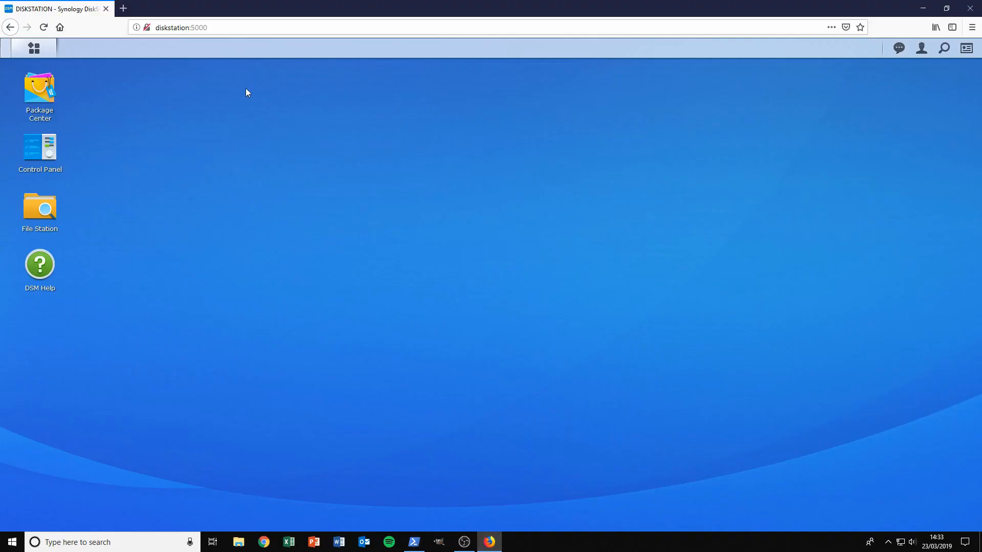
click(182, 26)
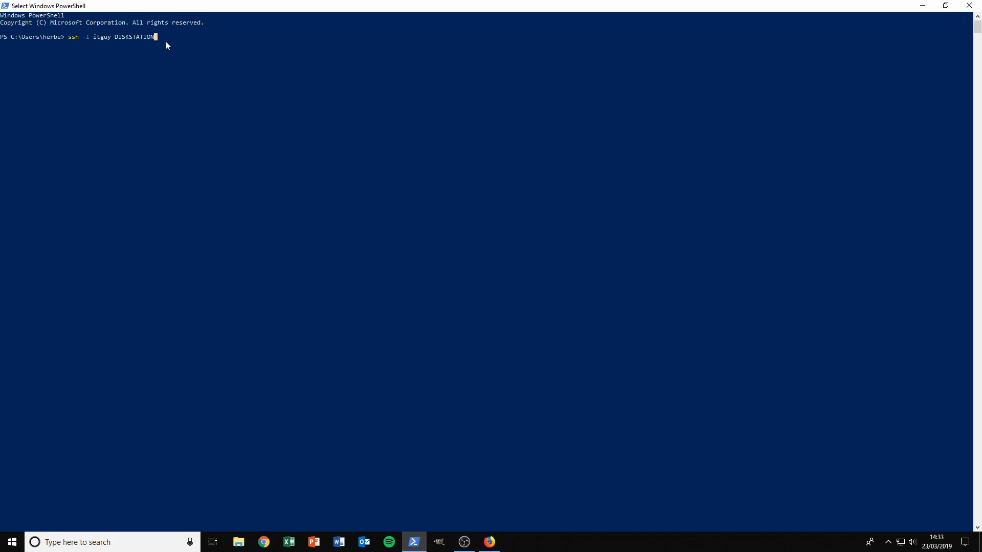
mouse_move(175, 42)
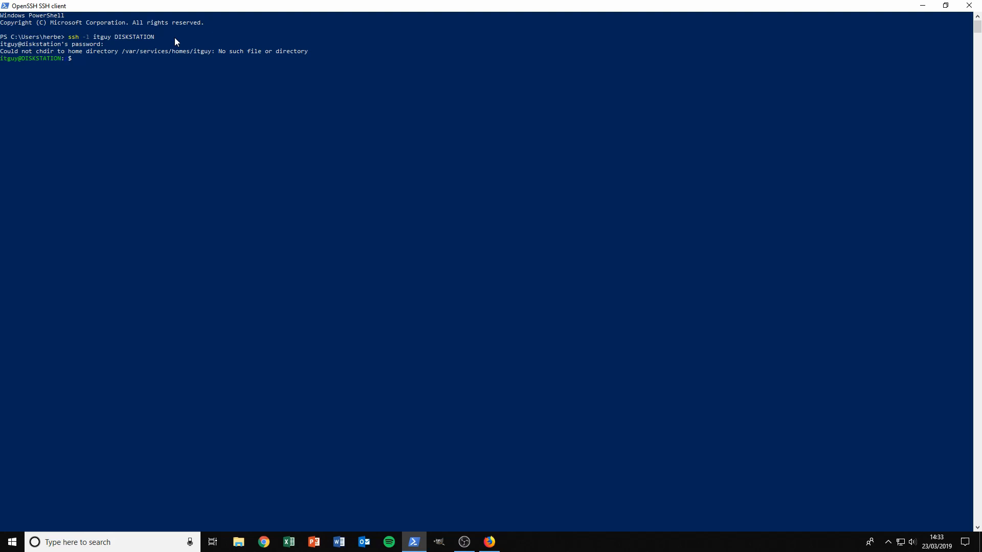
- Log in over SSH and run ls to list the NAS root directories
text(ls)
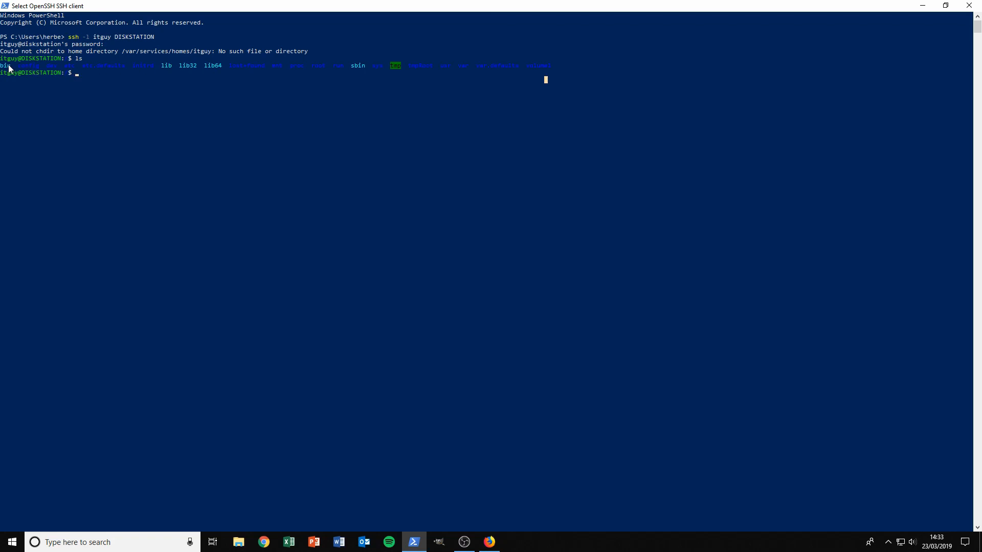
drag(3, 65, 151, 65)
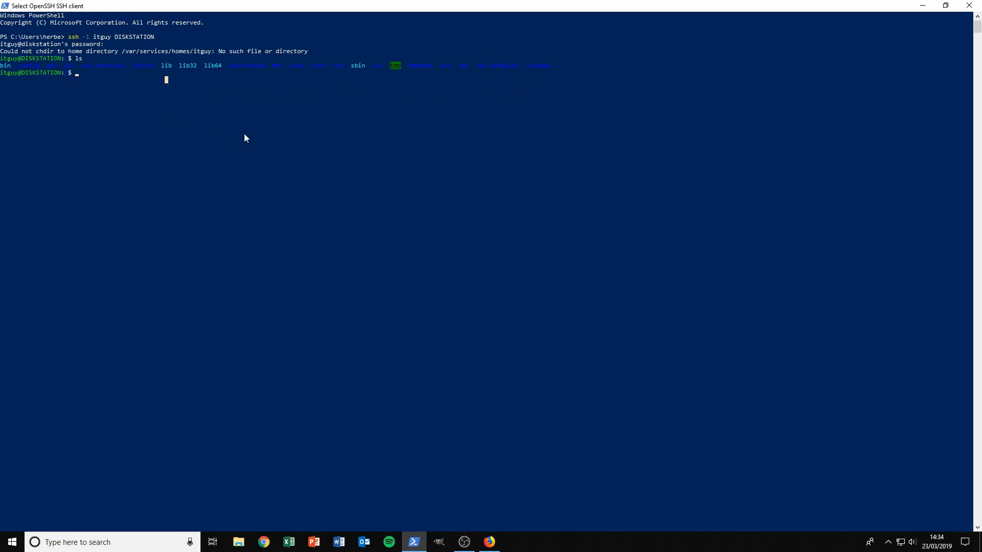
- Look through /volume1, change to /etc and run 'sudo touch rc.local'
text(cd /)
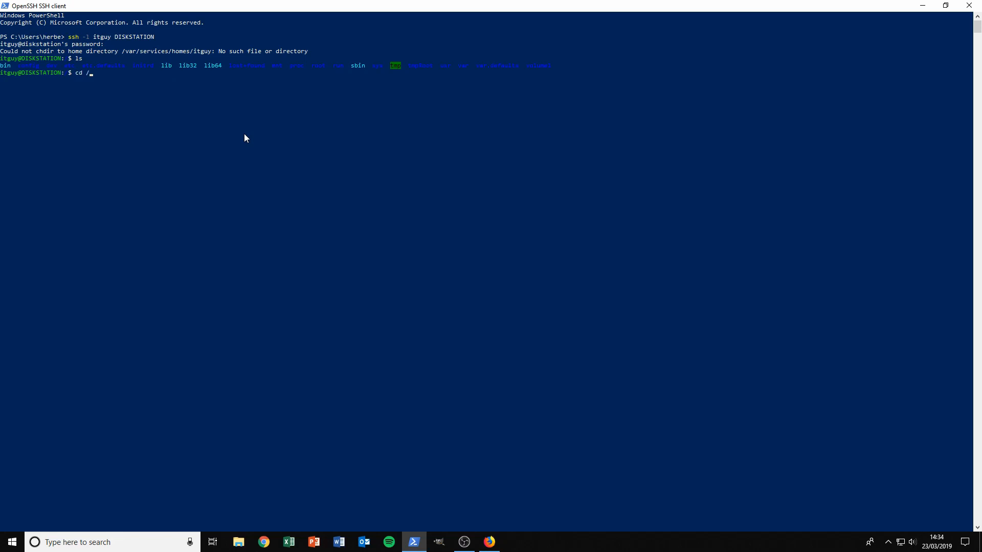
text(volume1)
text(ls)
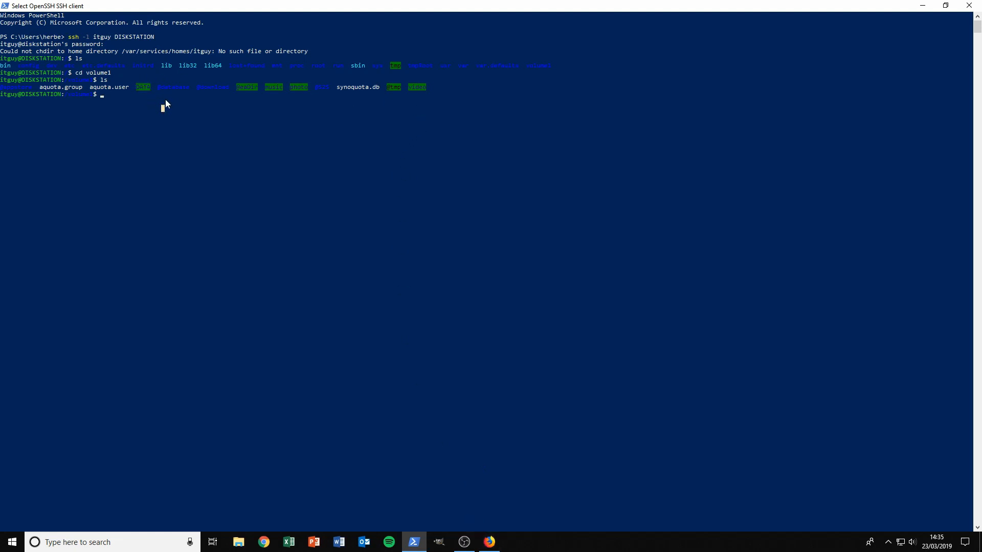
text(cd)
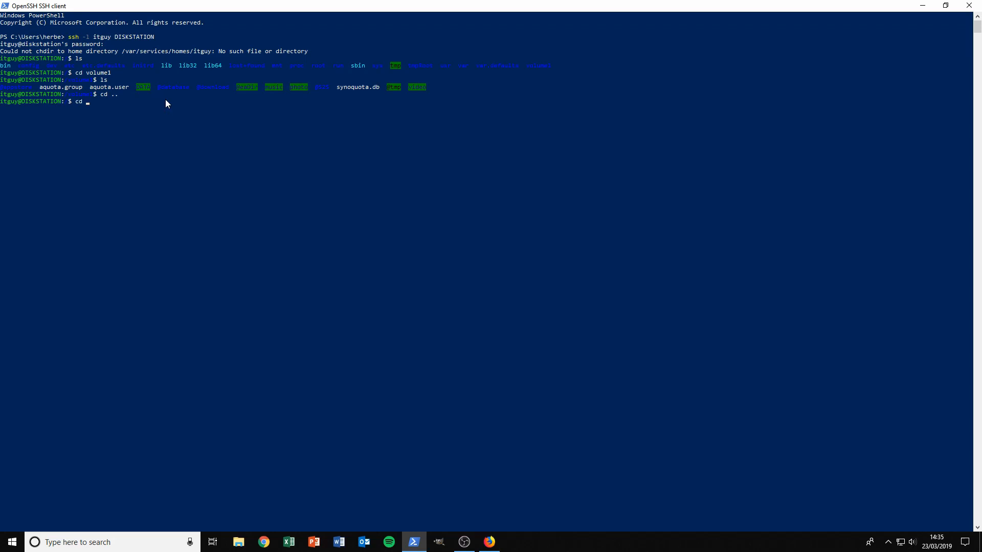
text(etc)
text(ls)
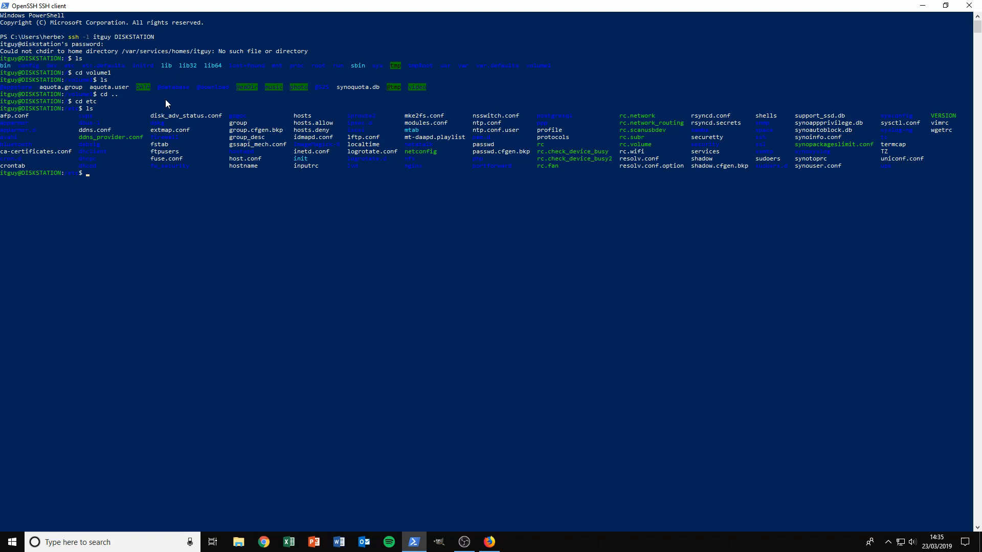
mouse_move(543, 147)
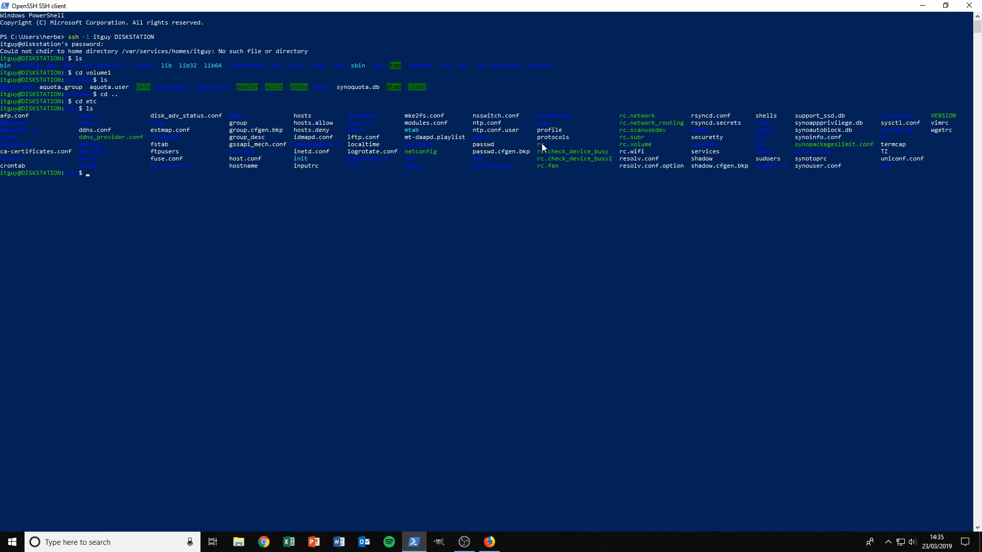
mouse_move(623, 155)
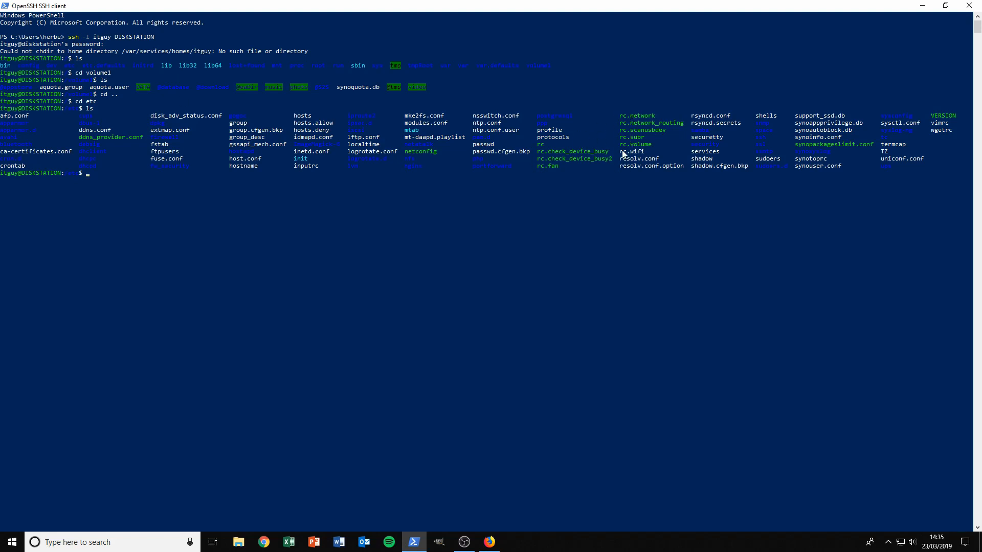
mouse_move(622, 122)
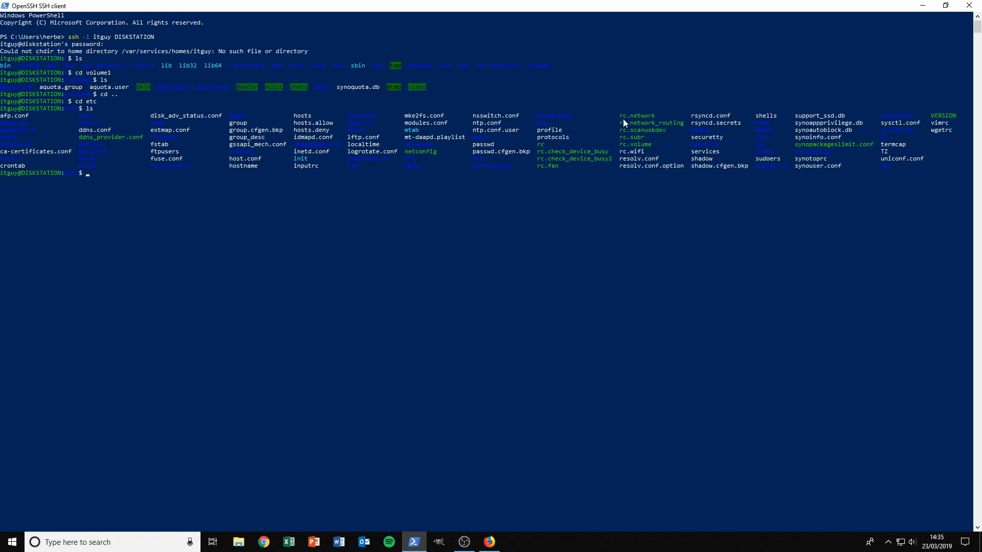
text(sudo touch rc.local)
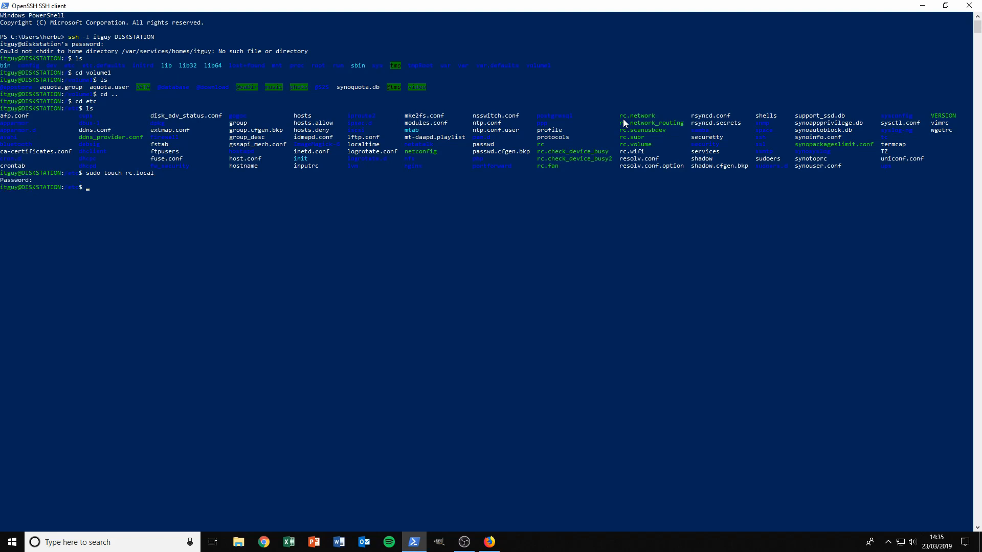
- Open rc.local in vi and enter insert mode
text(vi)
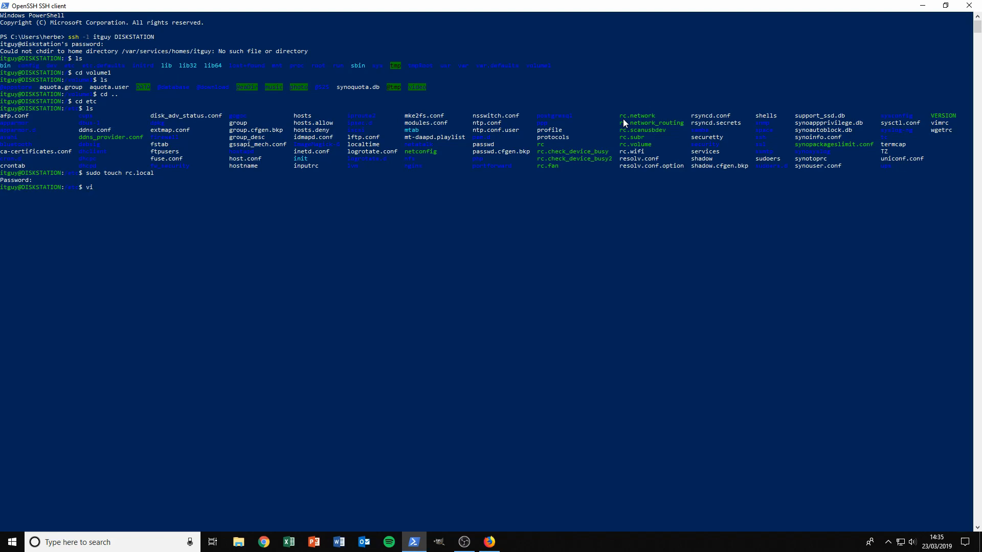
text(rc.local)
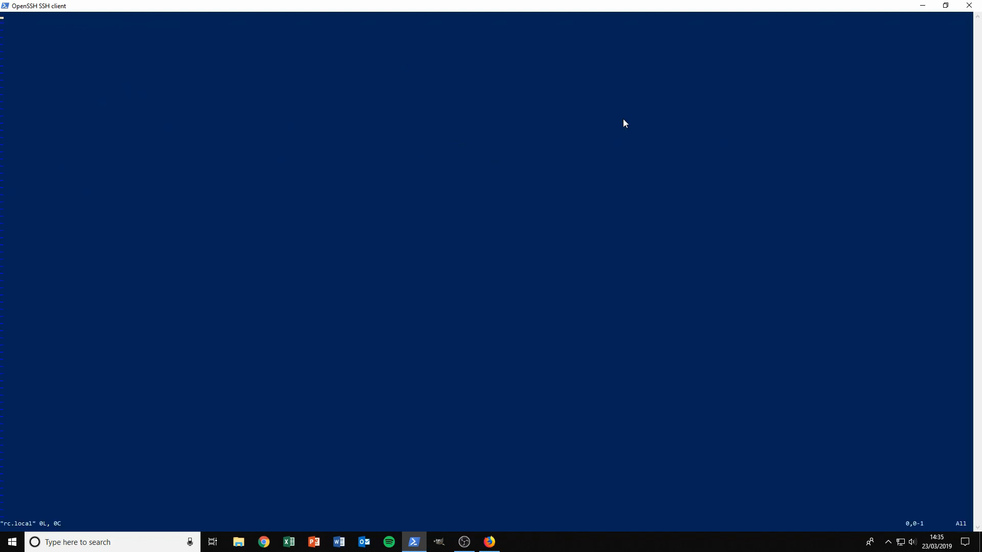
key(i)
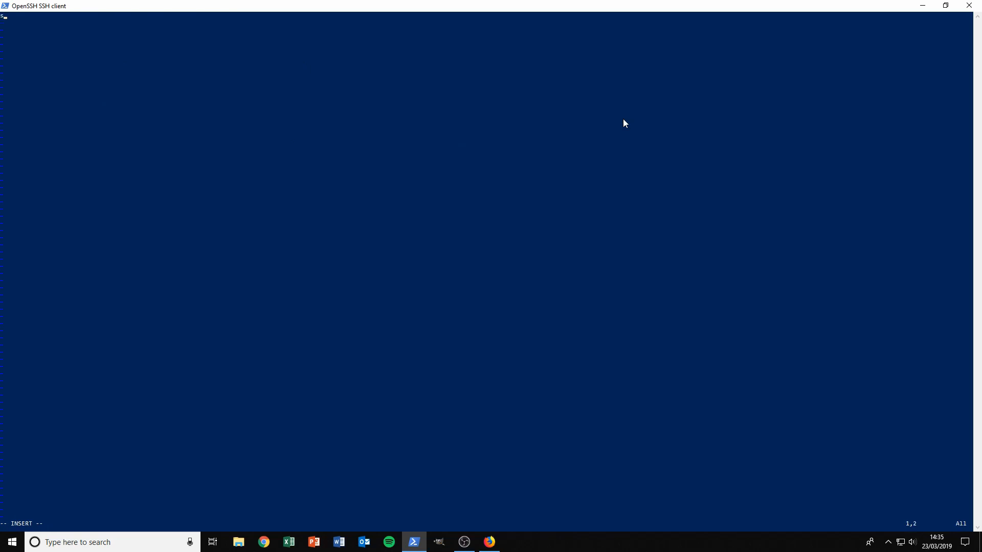
- Write the start of the line 'sudo mount --bind /volume1/'
text(sudo)
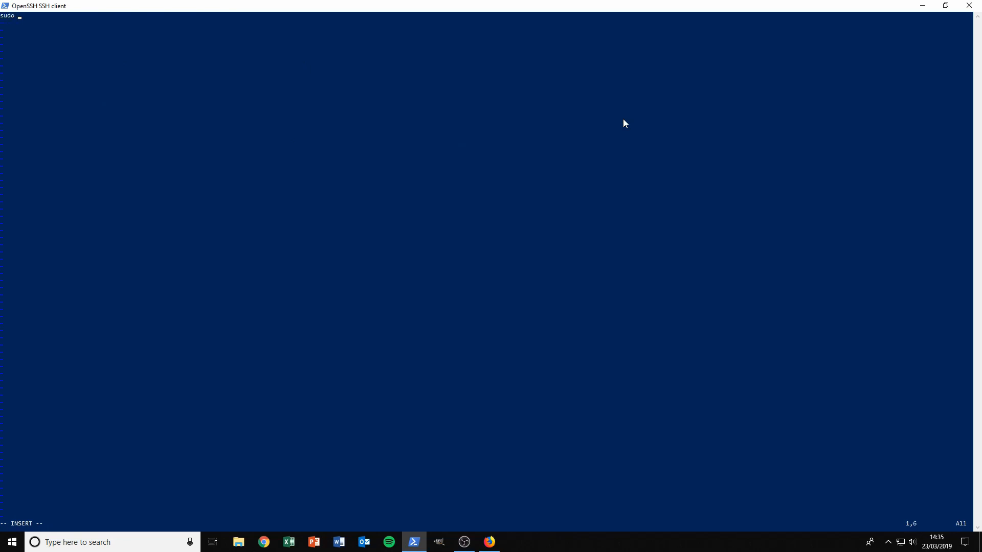
text(mount --)
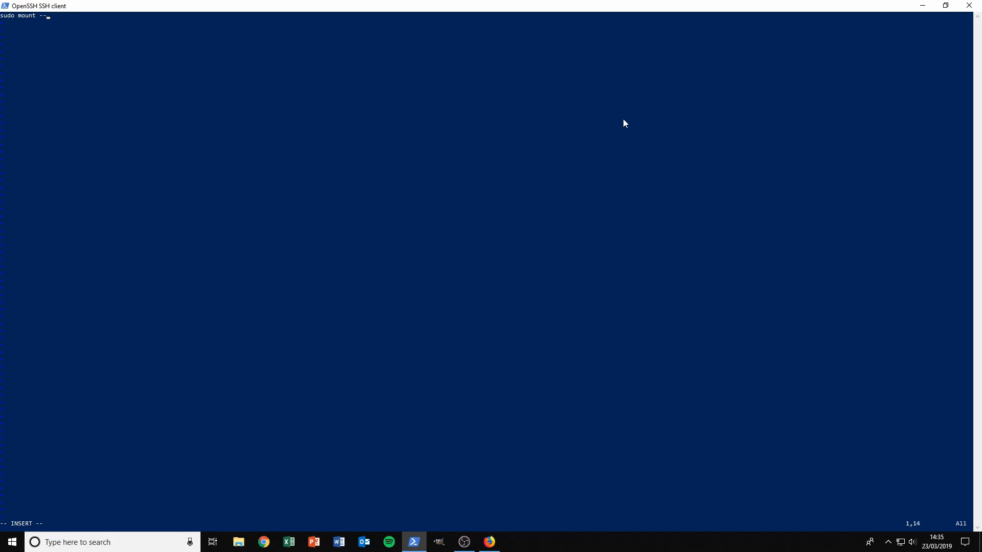
text(bind)
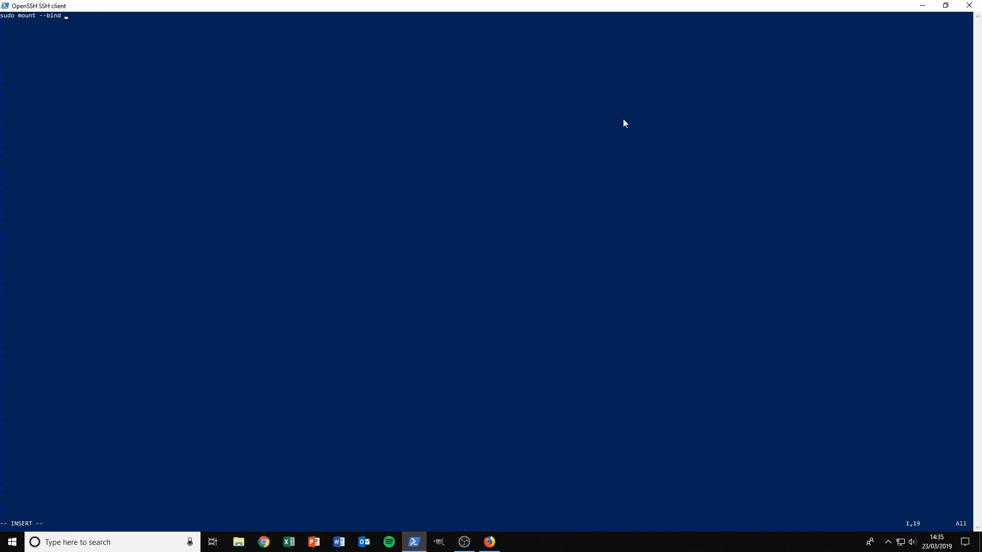
text(/)
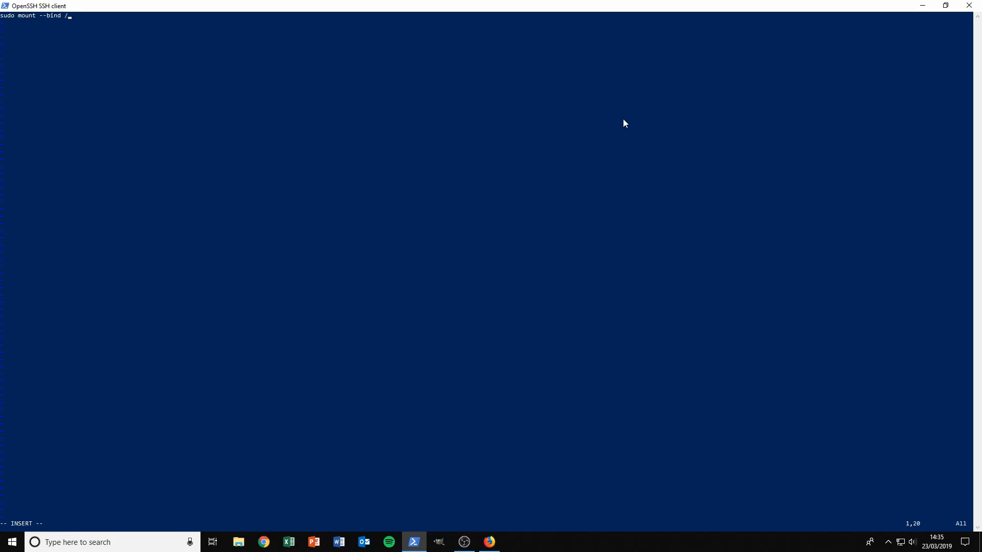
text(vo)
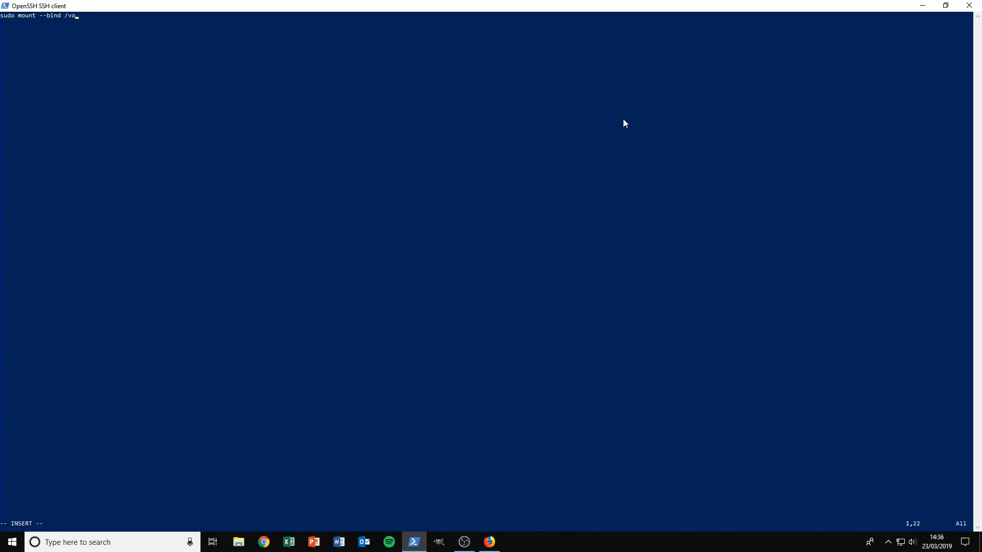
text(lume1/)
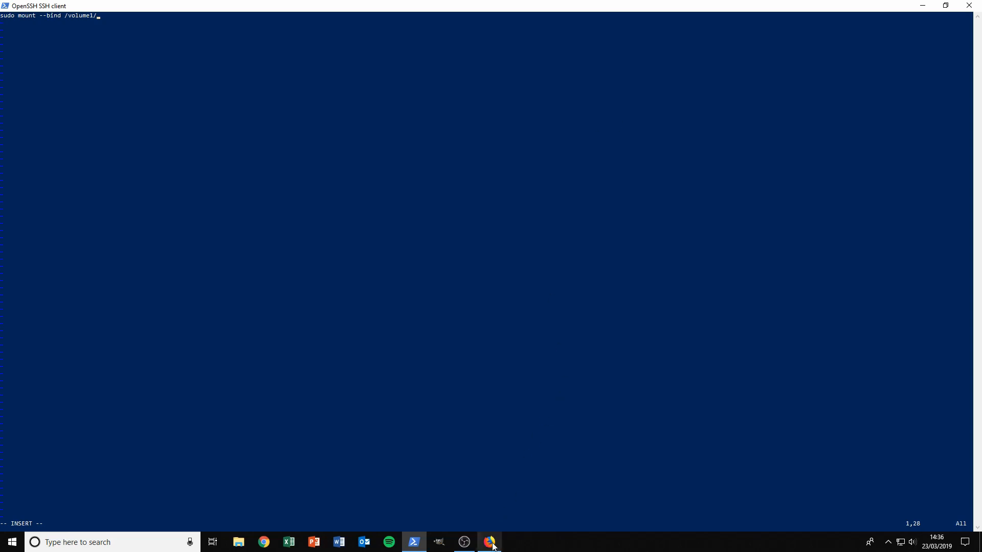
click(489, 542)
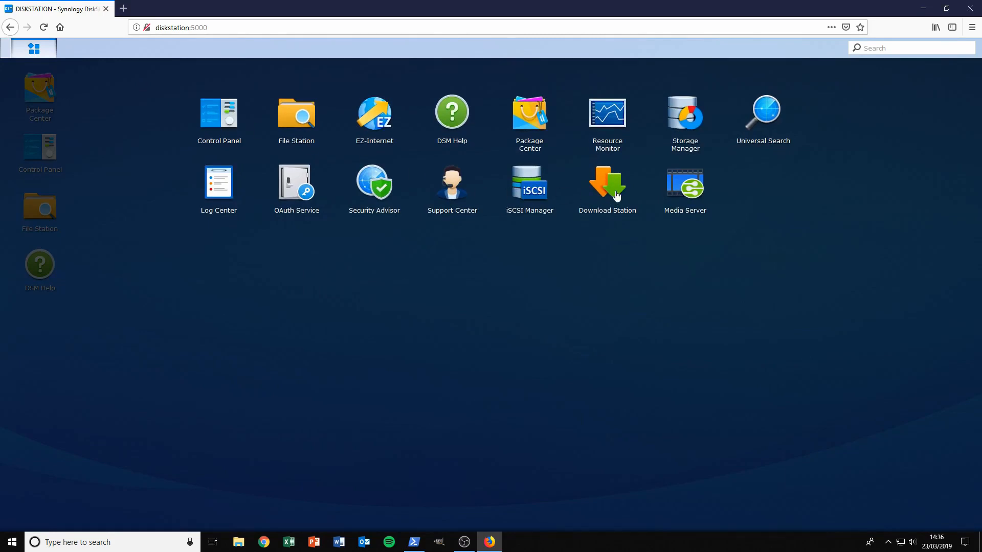
double_click(684, 113)
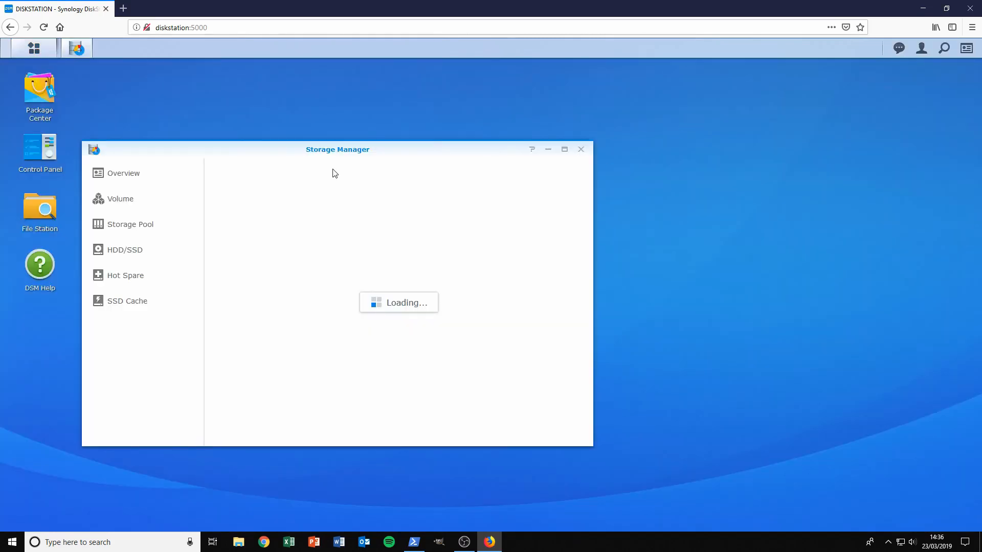
click(121, 198)
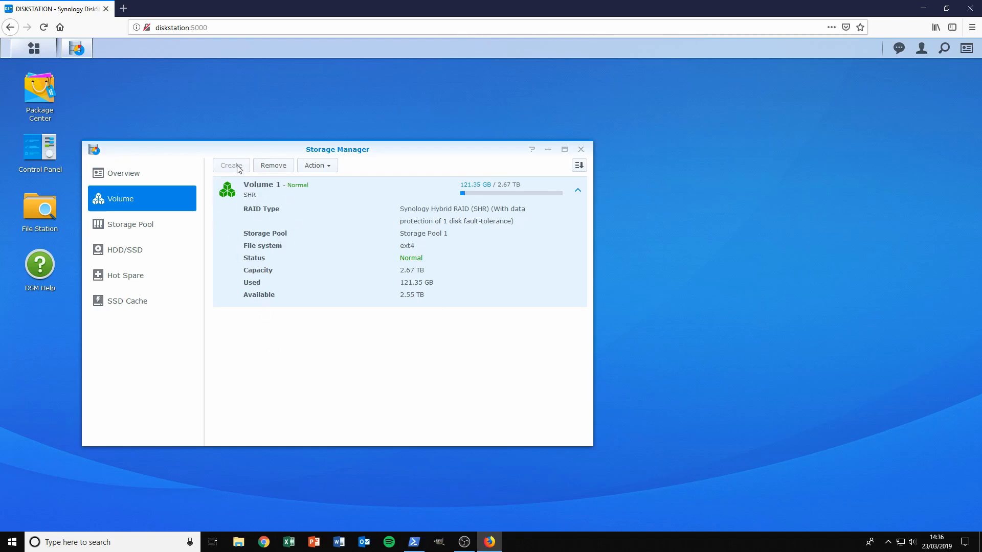
mouse_move(258, 196)
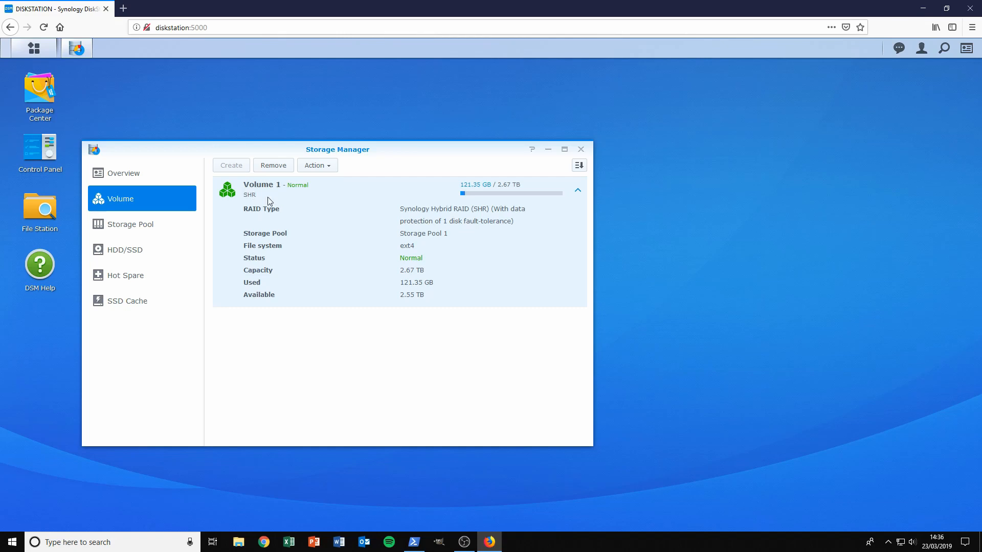
mouse_move(249, 196)
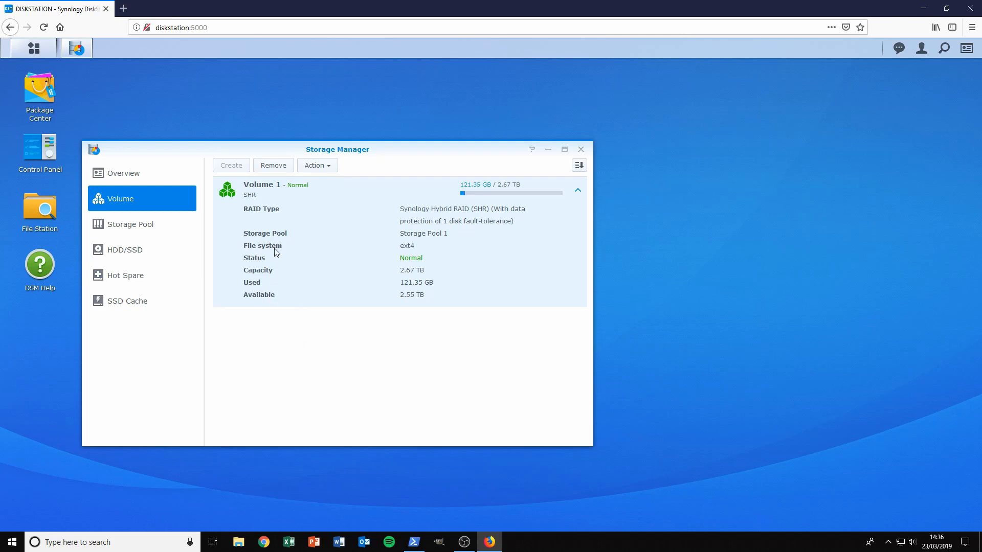
mouse_move(301, 201)
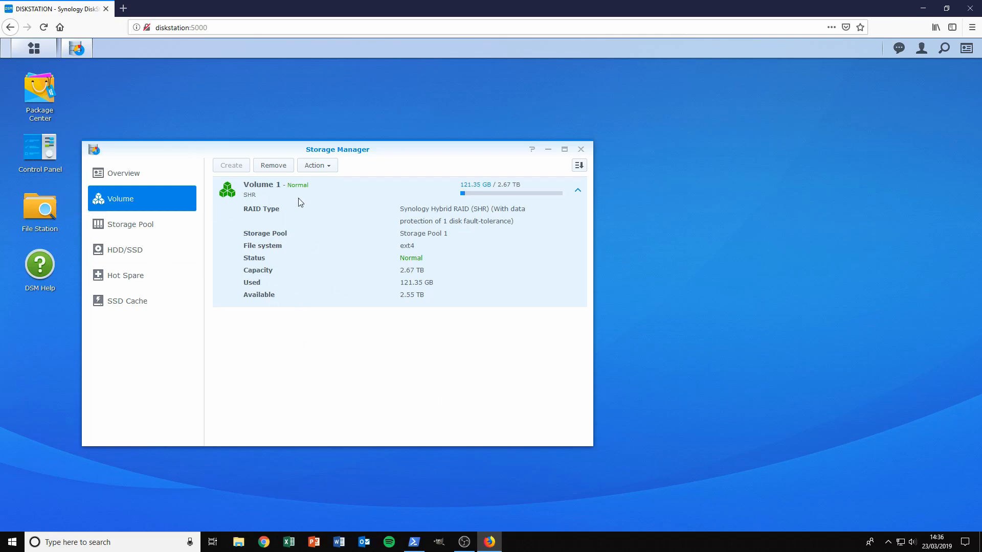
mouse_move(297, 272)
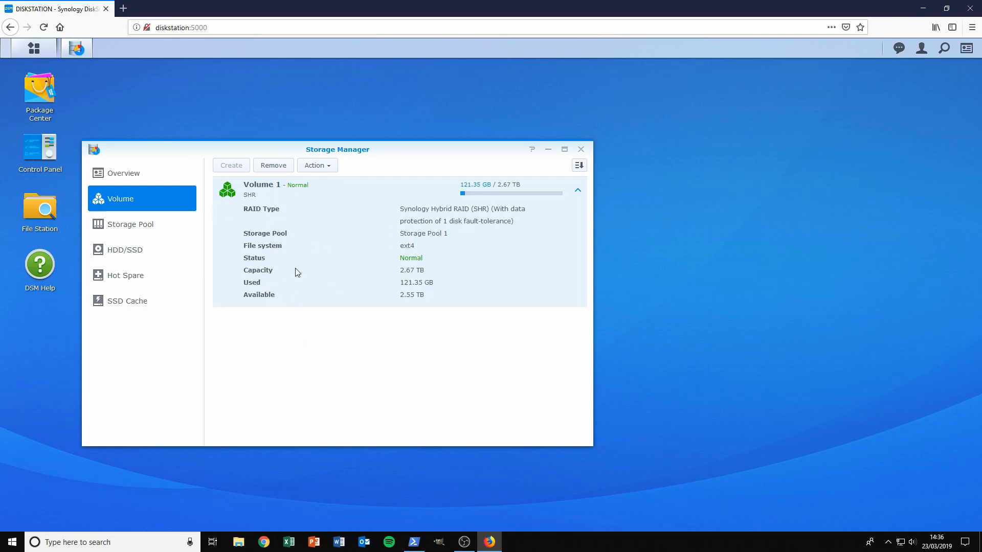
mouse_move(259, 191)
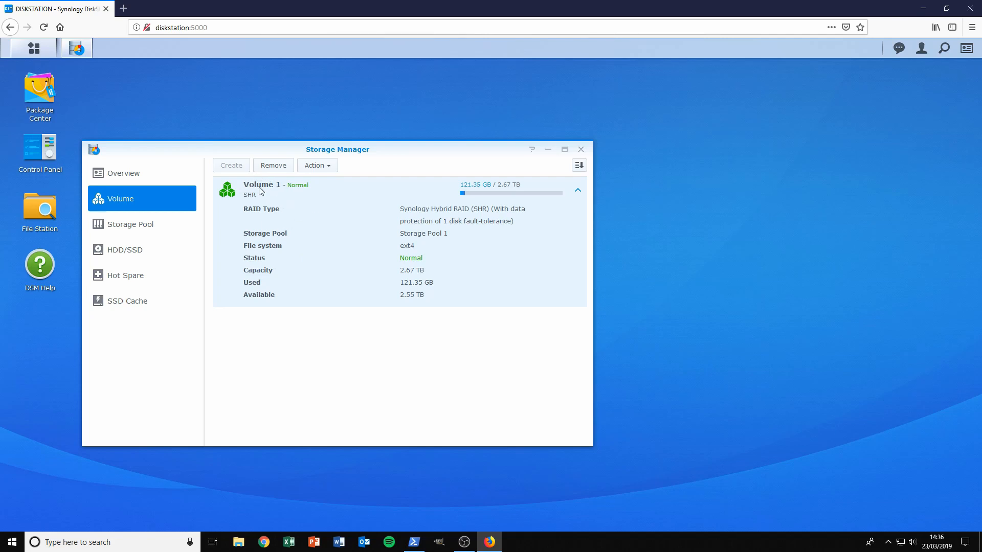
mouse_move(266, 186)
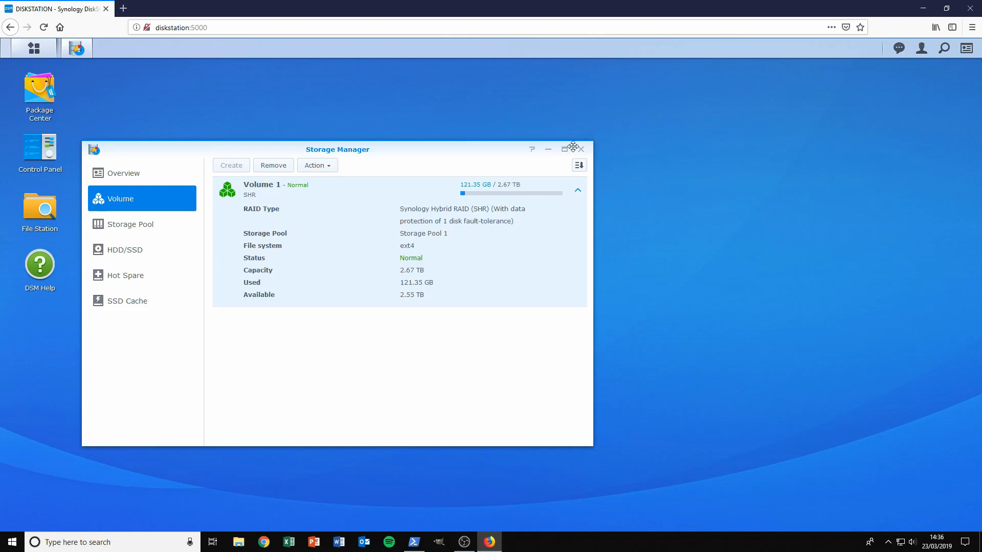
click(412, 548)
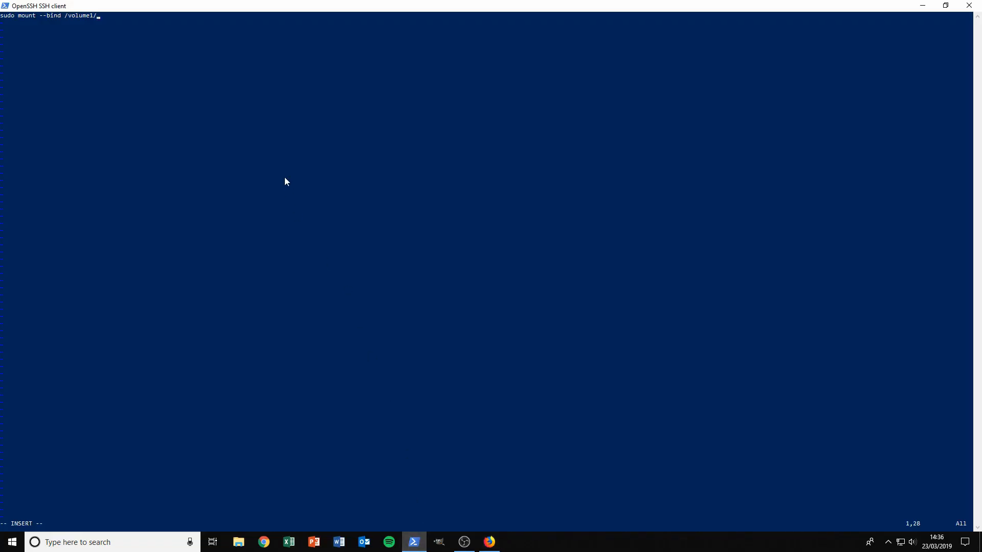
mouse_move(278, 158)
text(video /)
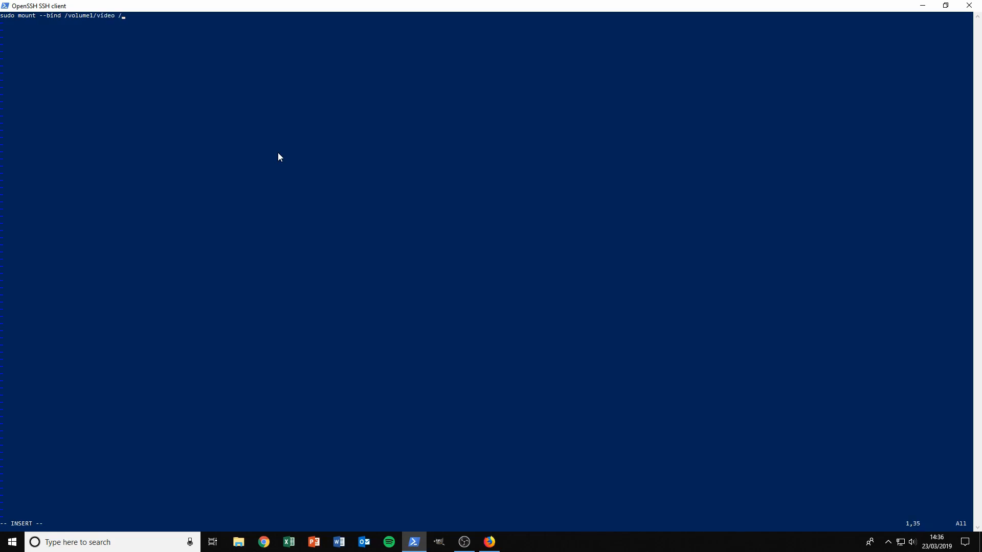
- Fix the stray slash and add the target path '/volume1/DATA/'
key(BackSpace)
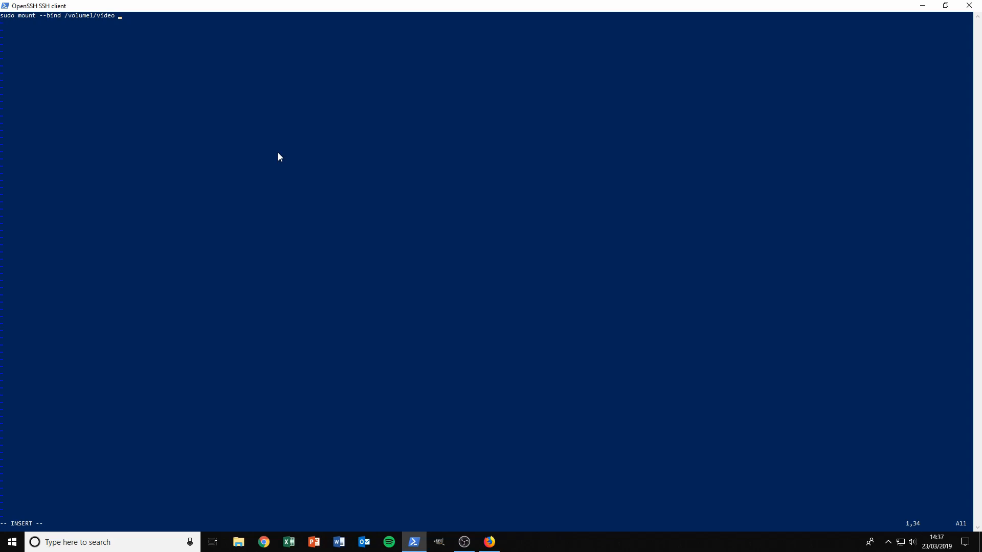
text(/)
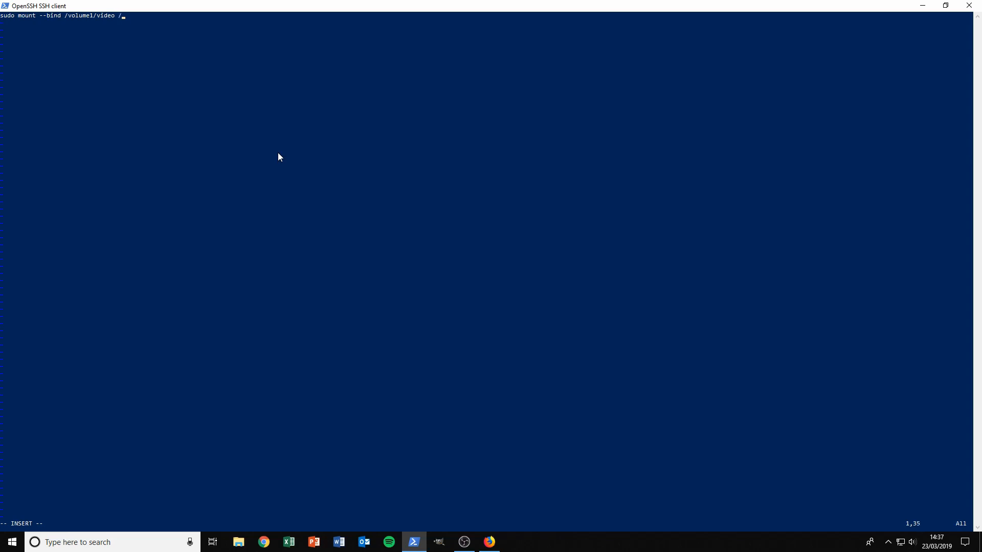
text(volume1)
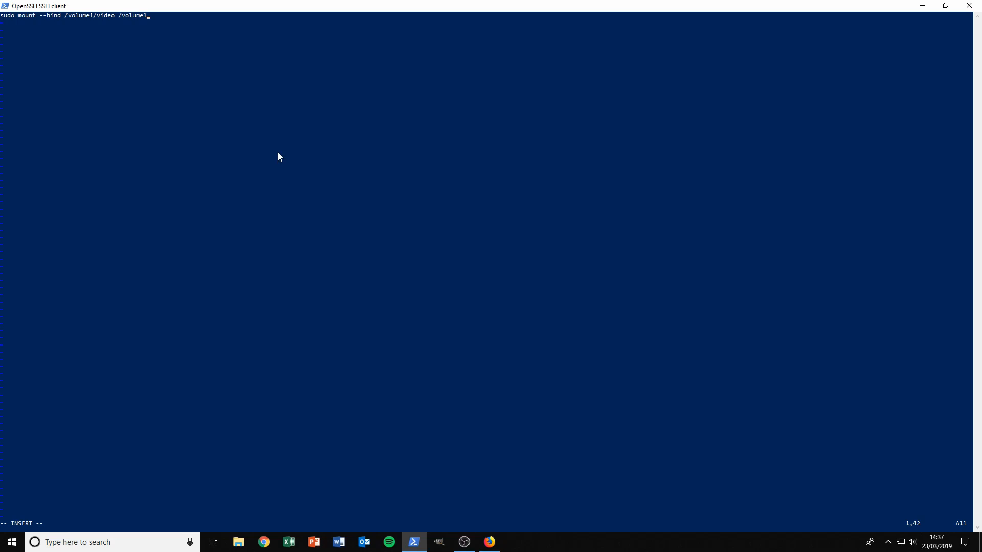
text(/D)
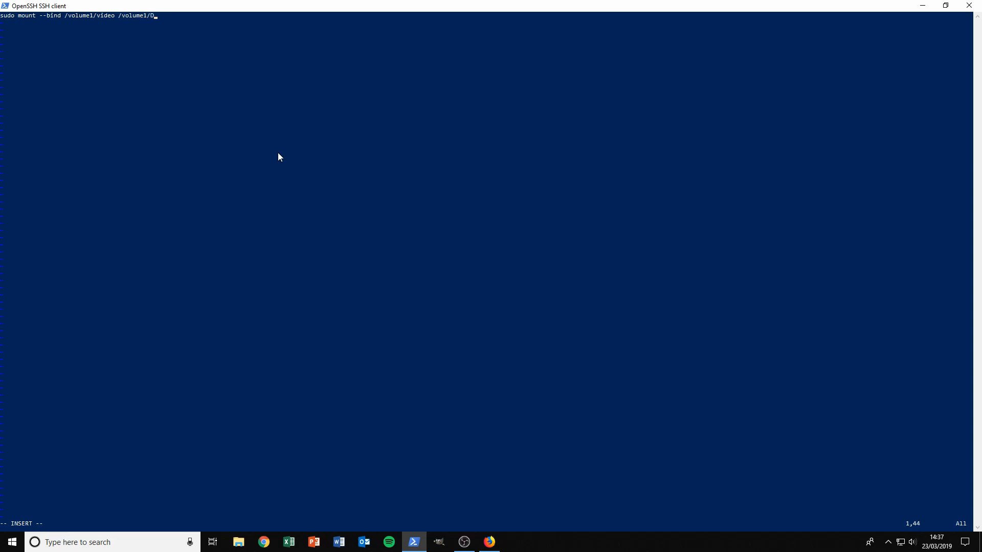
text(ATA)
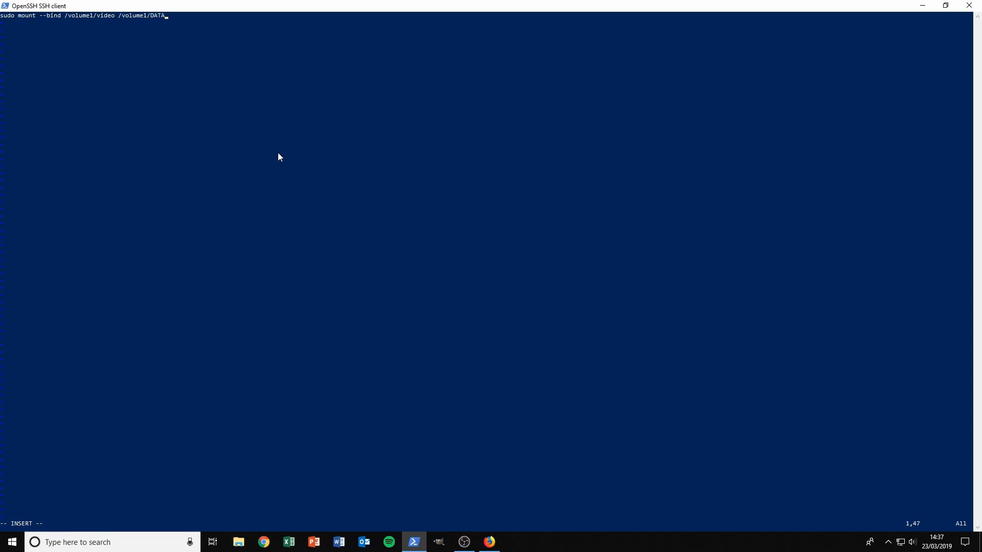
text(/)
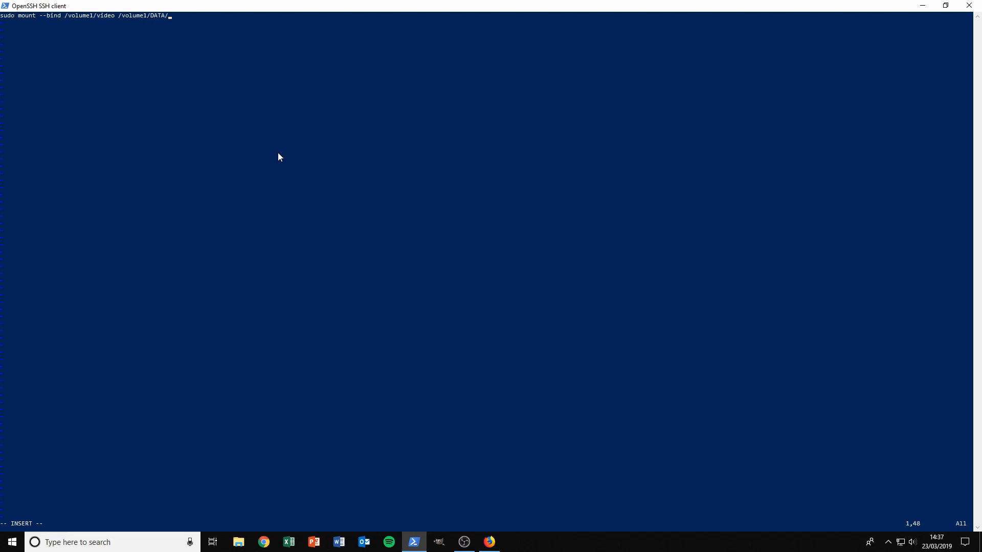
- Check the folder name in File Station and finish the target as 'videosymlink'
click(488, 542)
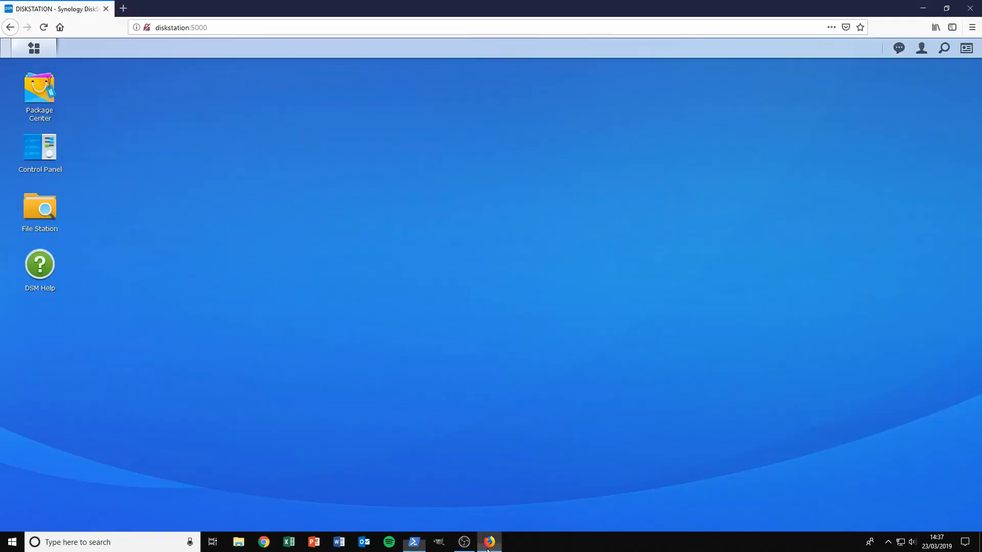
double_click(39, 208)
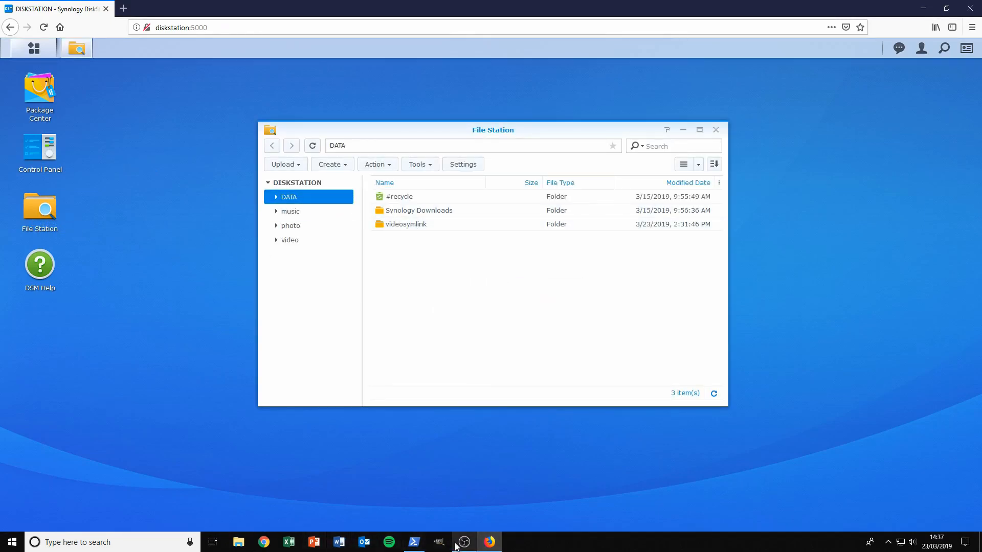
click(412, 542)
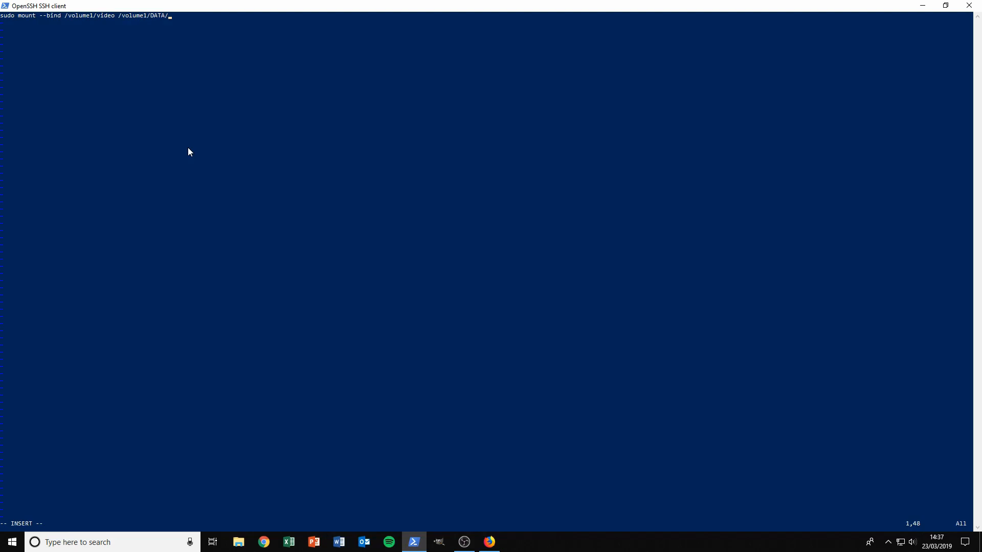
text(videosy)
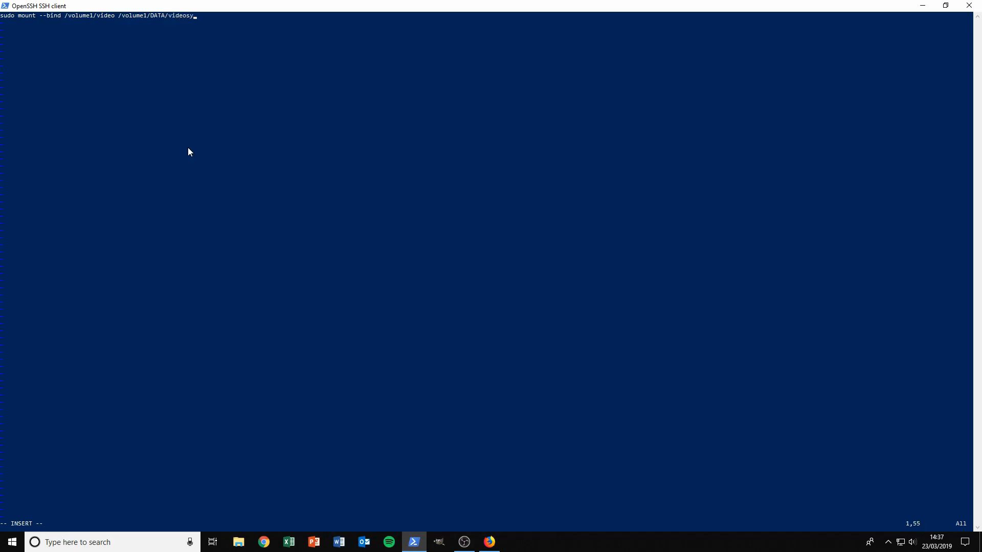
text(mli)
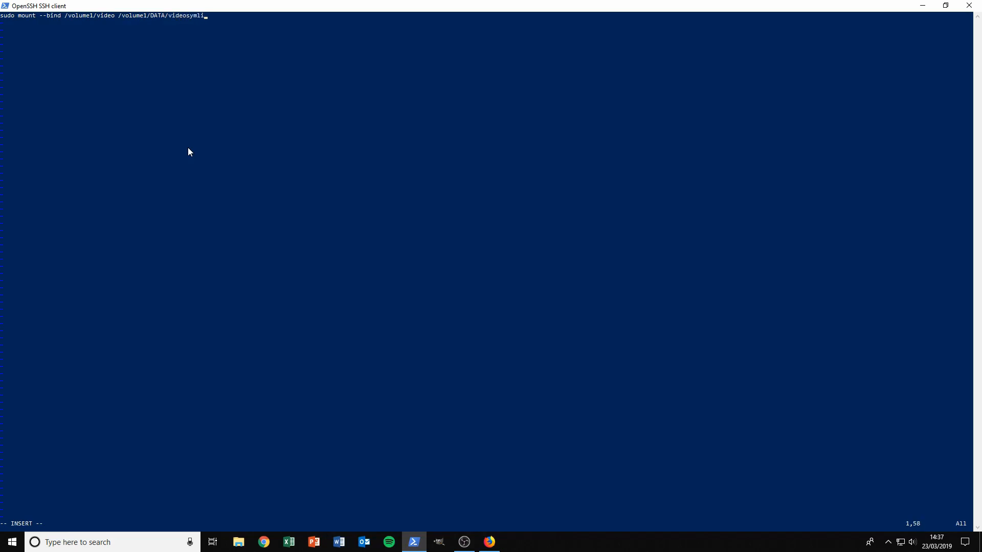
text(nk)
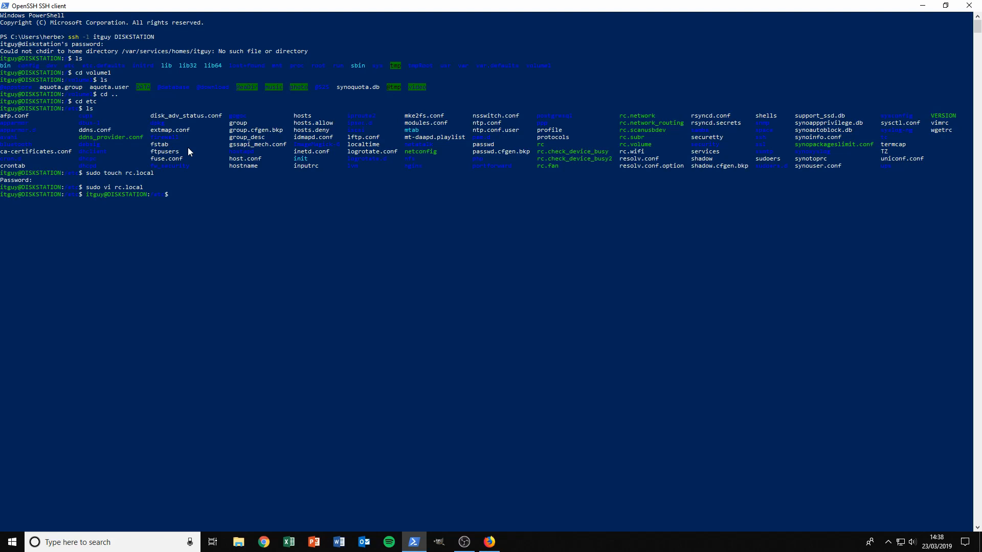
- Reopen rc.local with sudo vi to confirm the mount --bind line, quit vi, and sudo reboot
text(sudo vi rc.local)
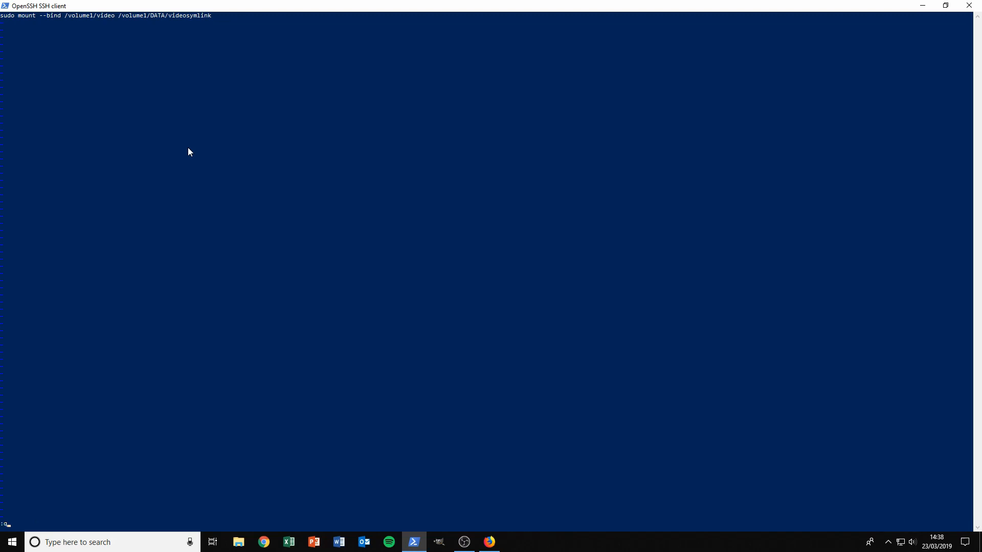
text(e)
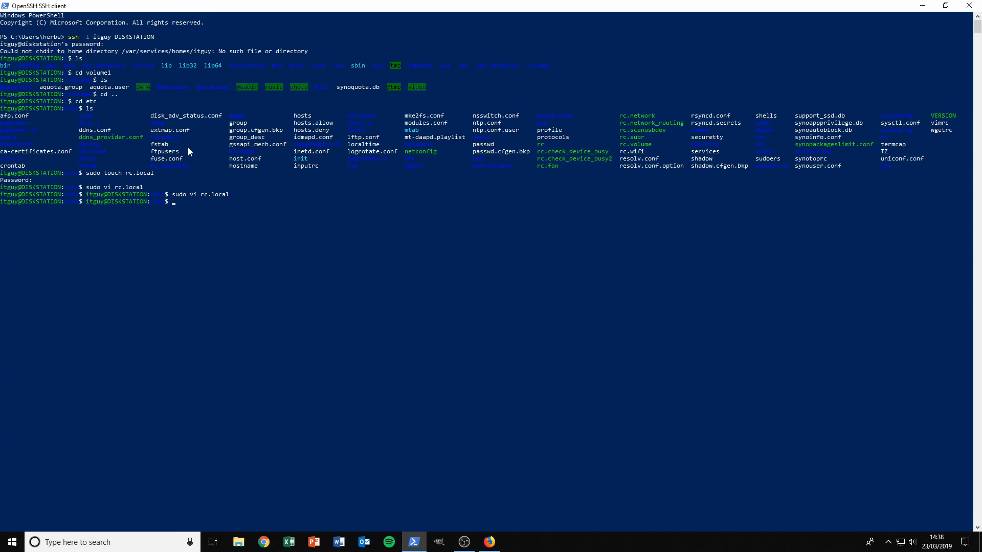
text(sudo rebo)
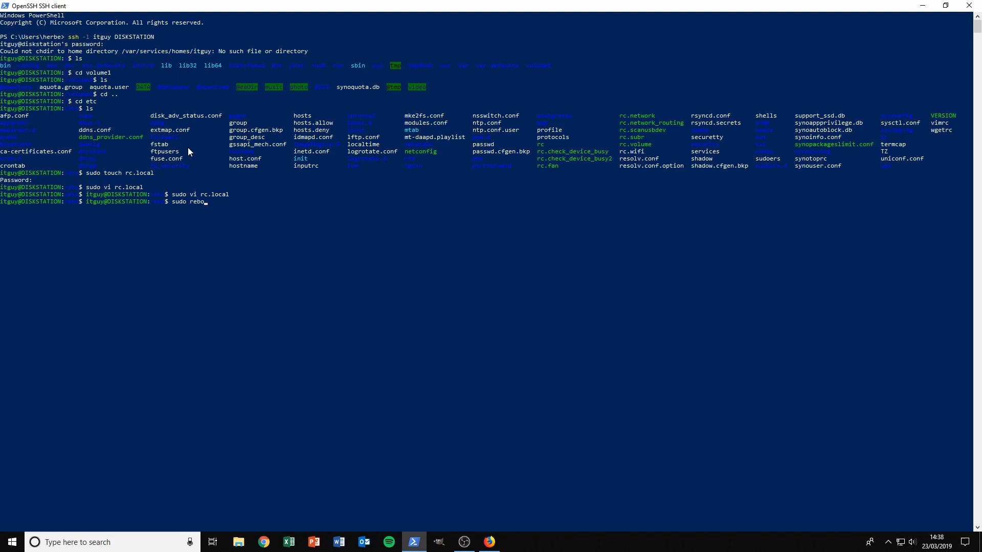
text(ot)
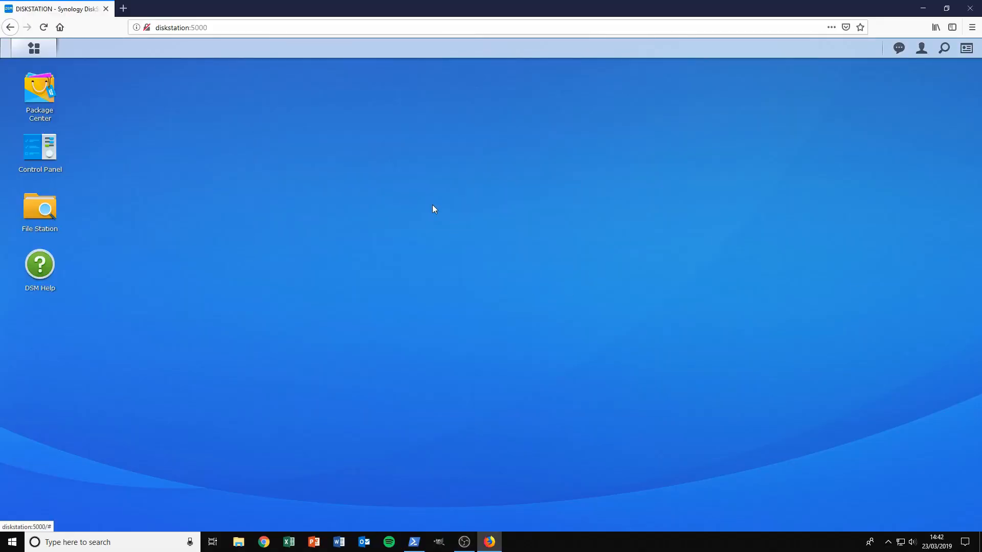
mouse_move(401, 170)
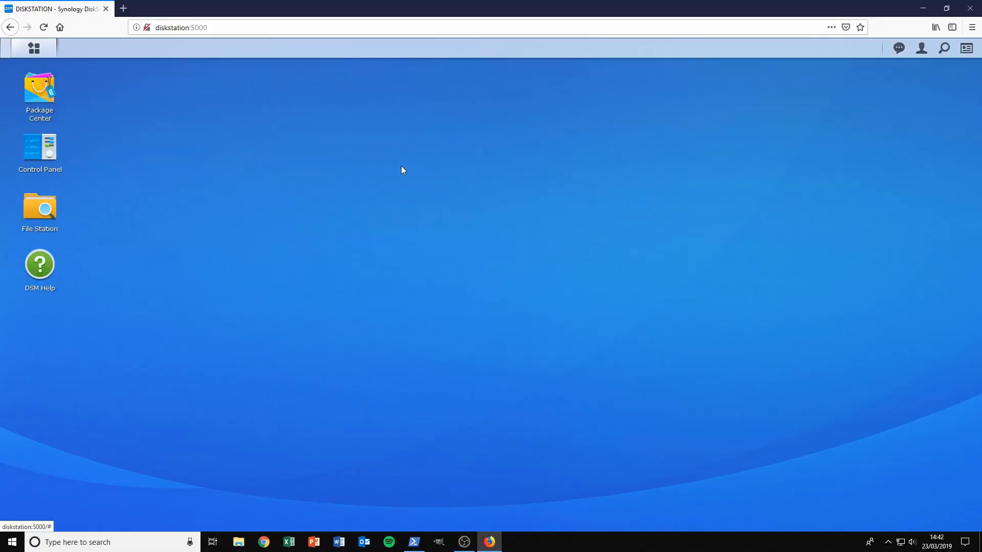
mouse_move(236, 104)
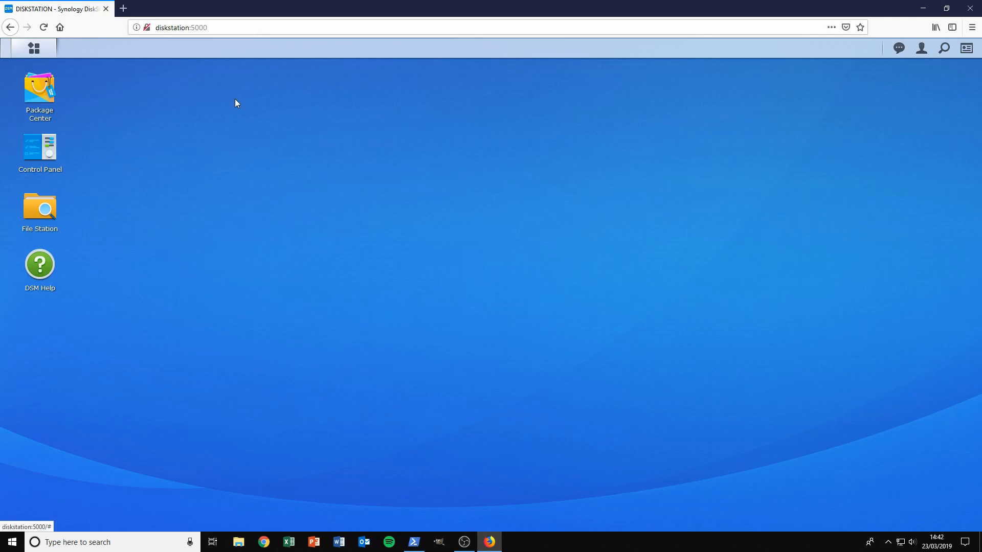
mouse_move(169, 67)
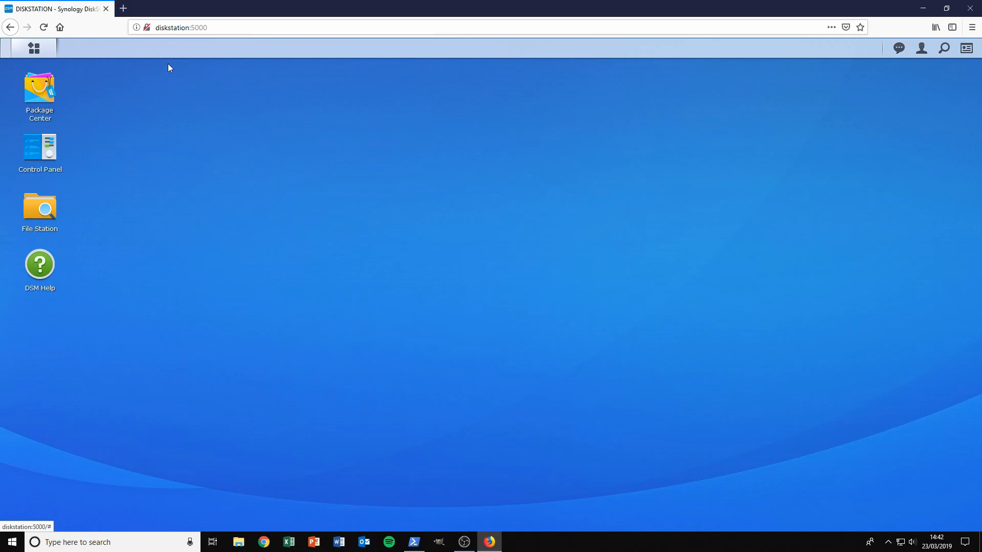
mouse_move(39, 209)
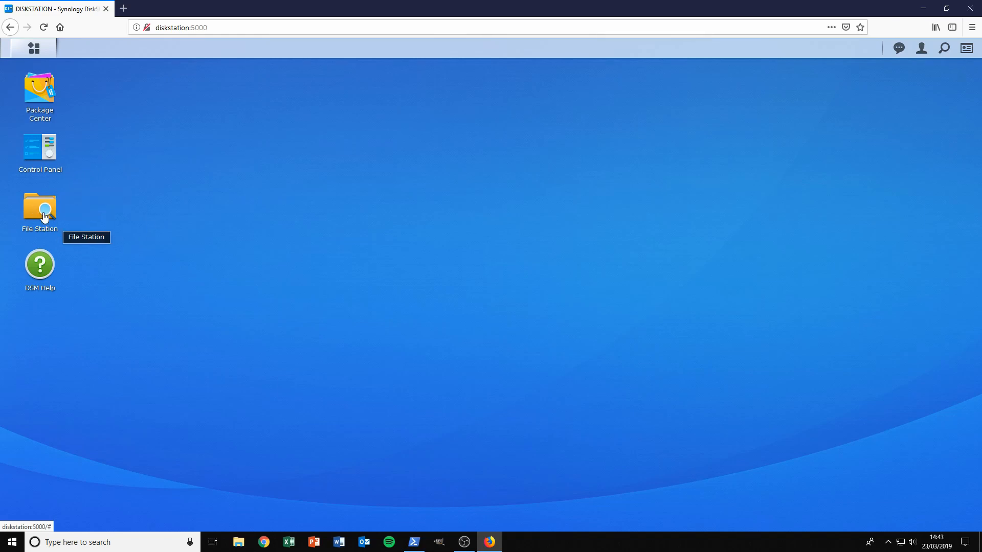
- In File Station, see DATA/videosymlink holding FILMS and SERIES, then go to the video folder
double_click(39, 210)
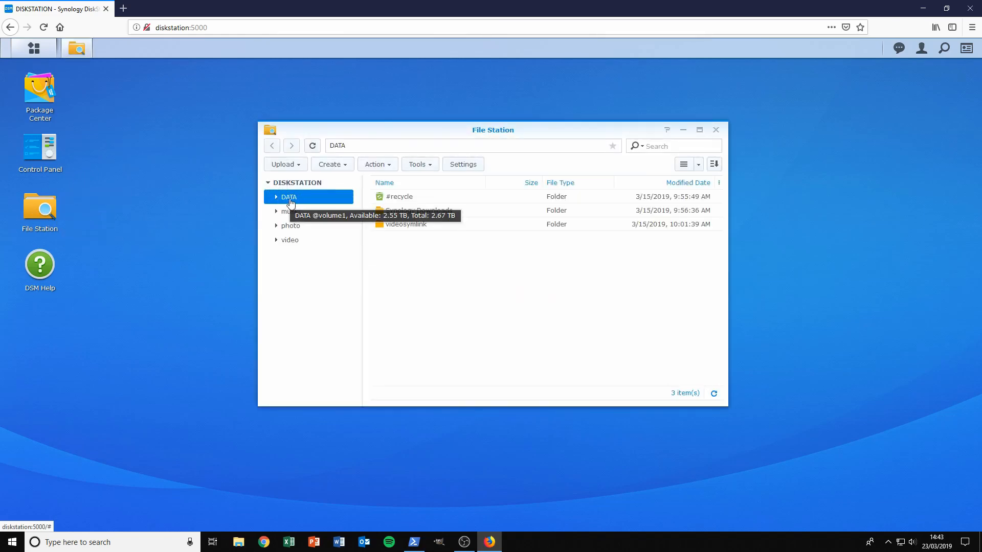
mouse_move(405, 224)
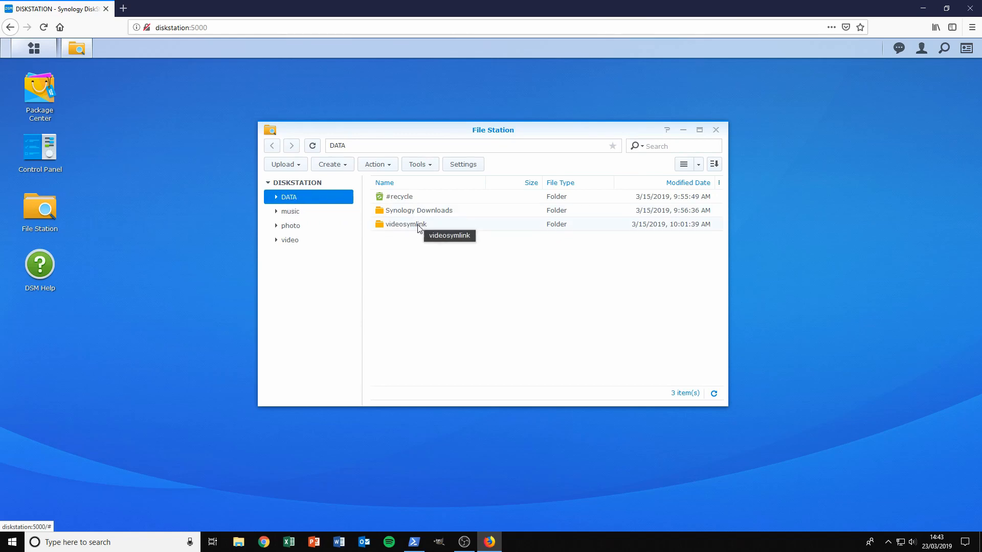
double_click(403, 224)
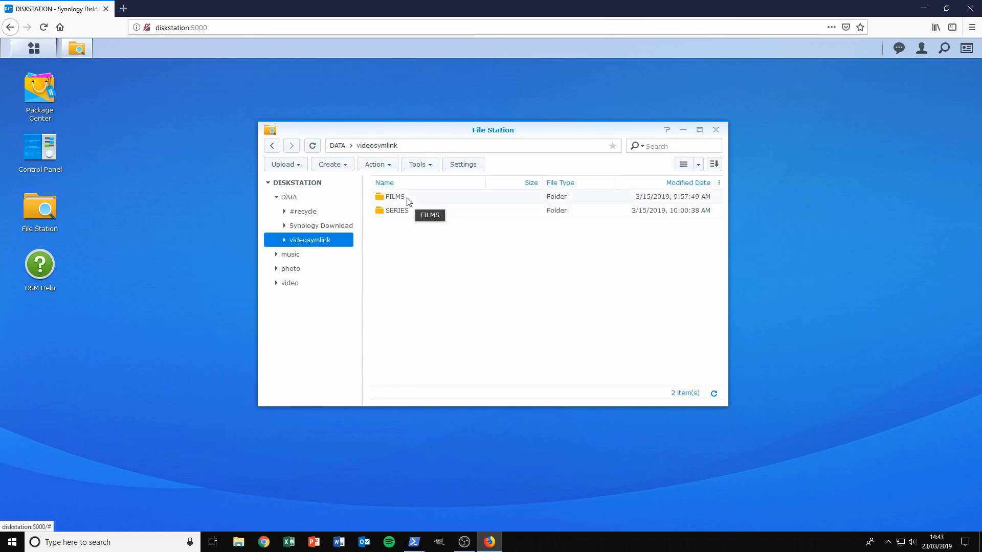
click(396, 209)
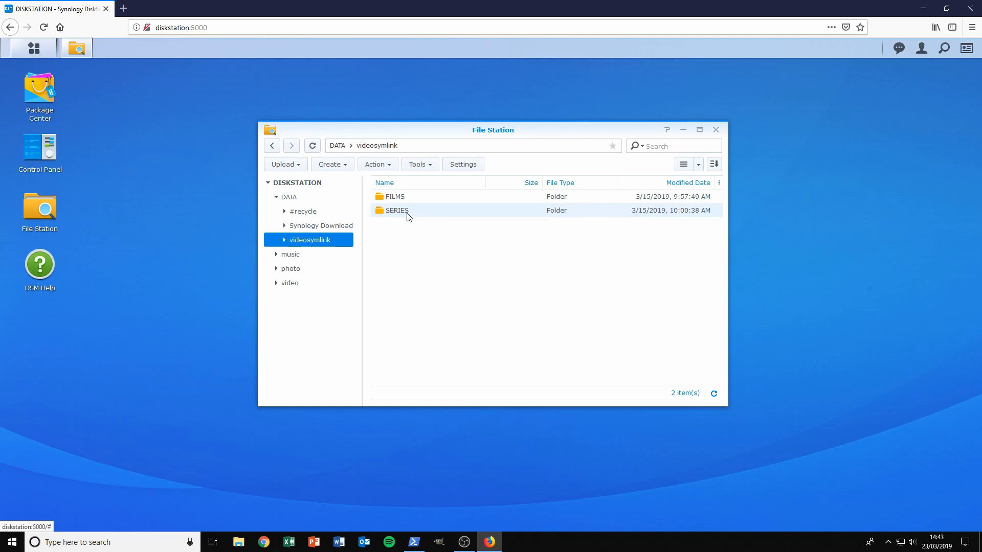
mouse_move(289, 282)
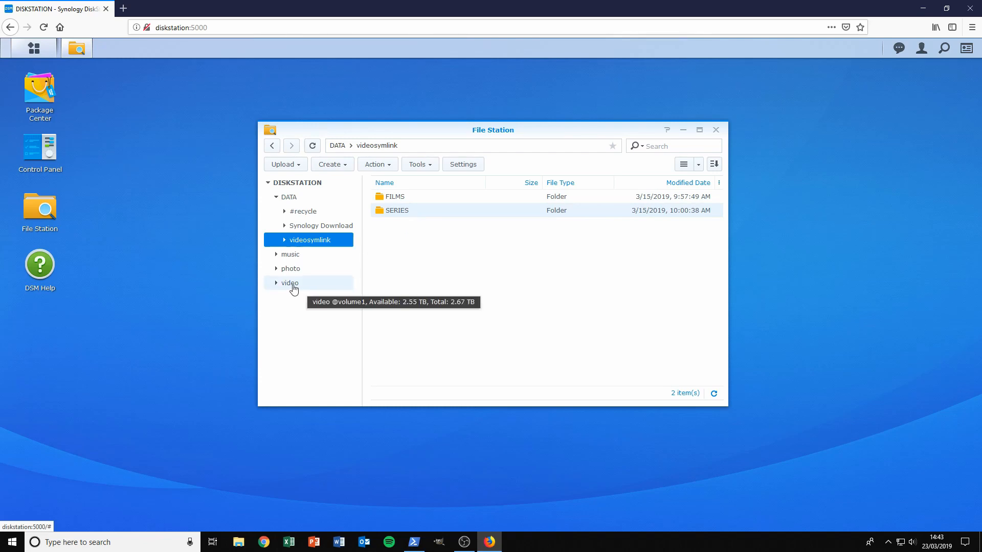
right_click(289, 283)
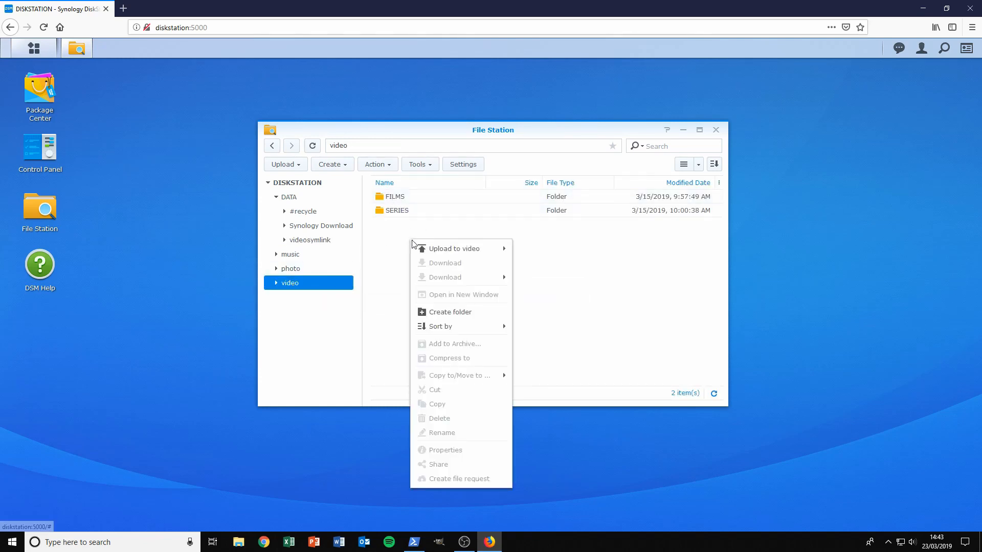
- Create a new folder named test inside the video share
click(579, 284)
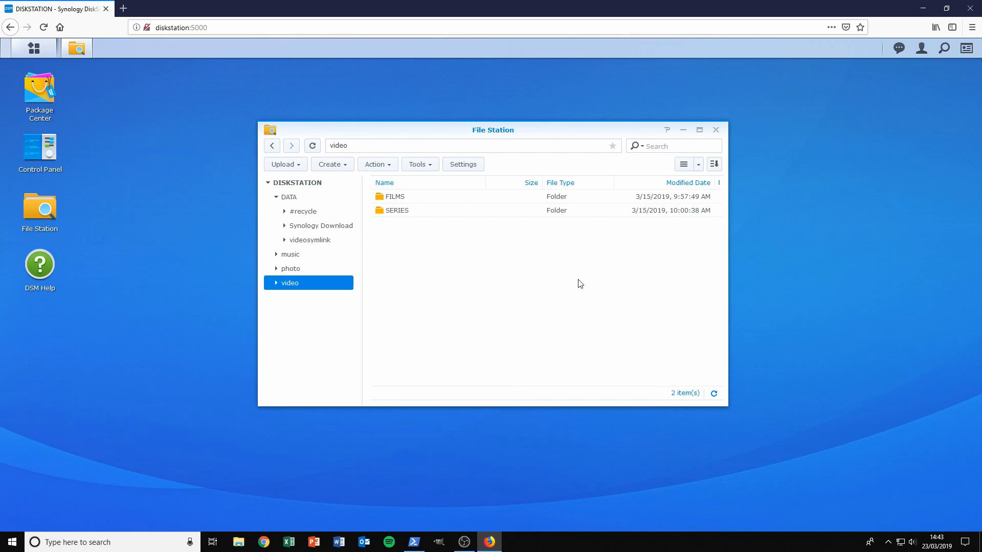
click(376, 164)
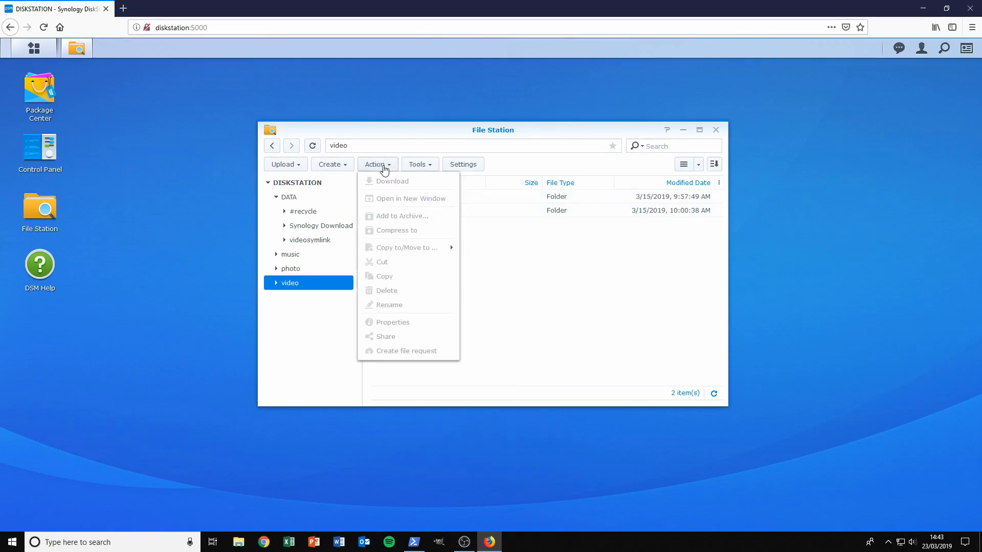
click(328, 163)
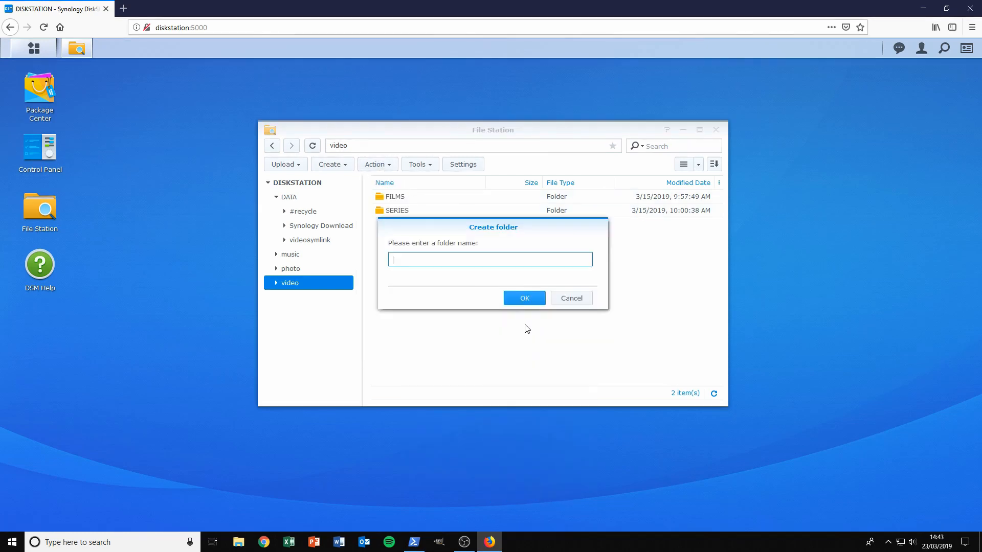
text(te)
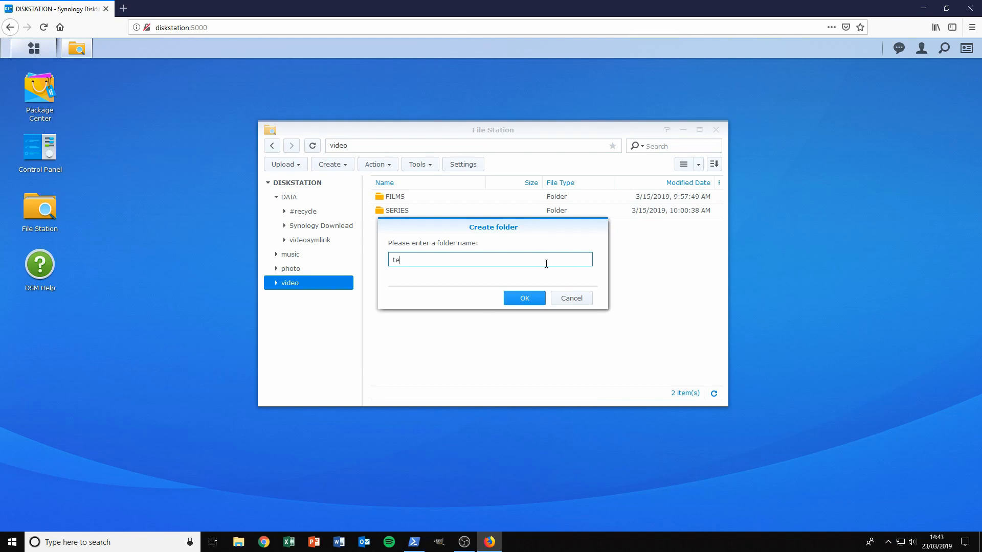
click(523, 297)
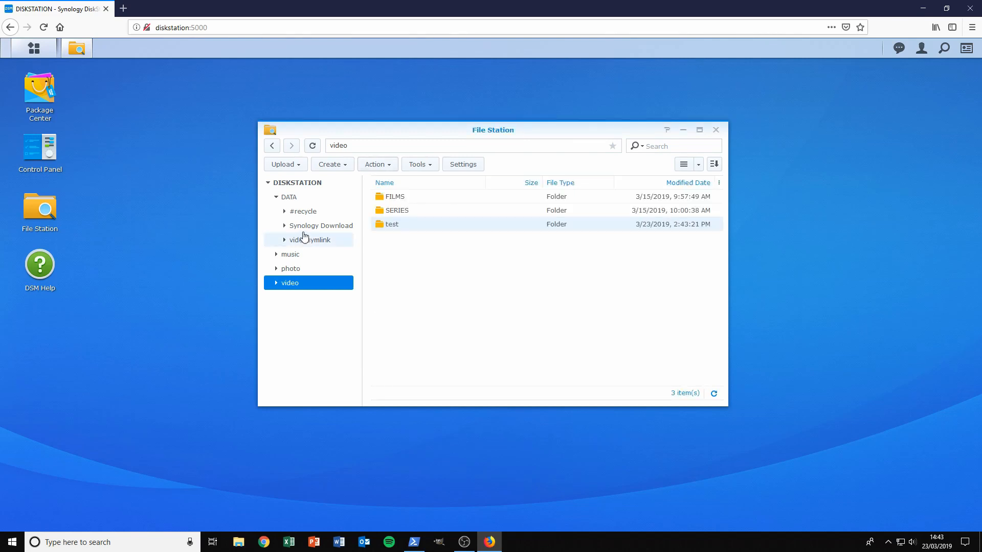
- Confirm test also appears in DATA/videosymlink, then close File Station
click(311, 240)
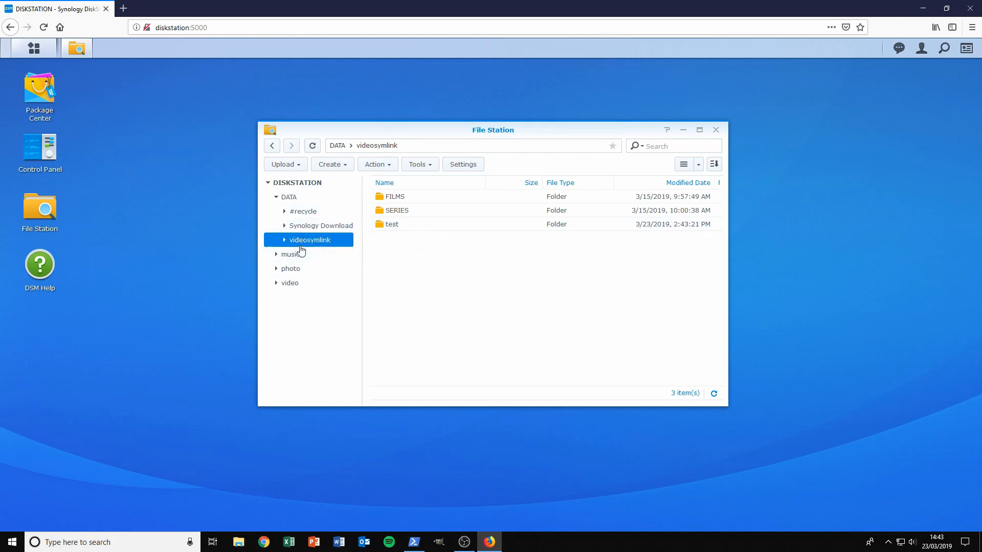
click(289, 196)
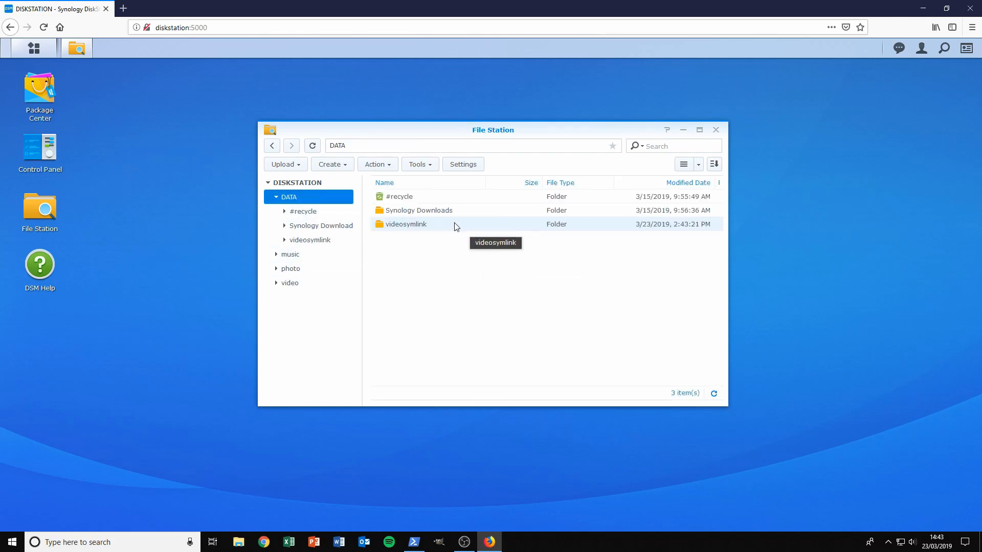
click(716, 130)
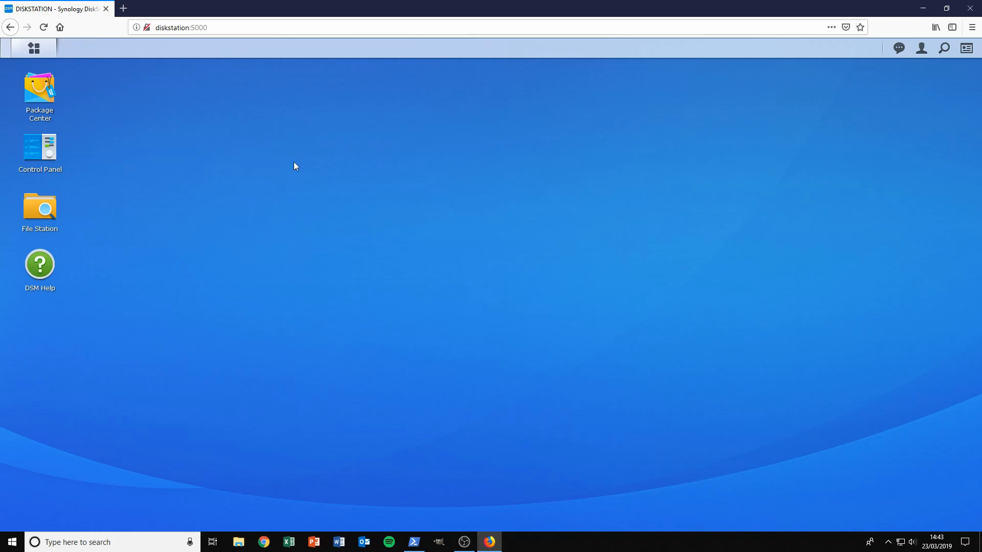
mouse_move(315, 185)
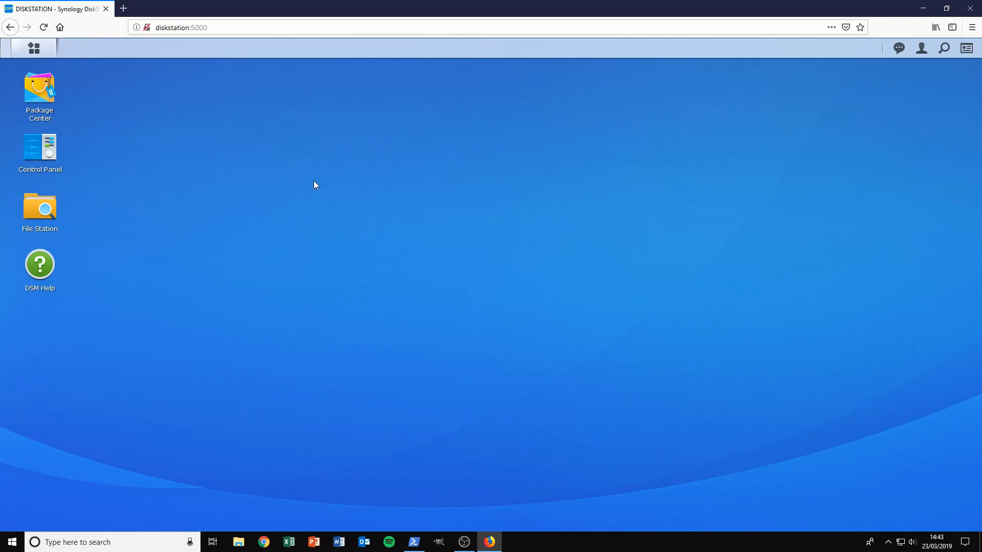
mouse_move(308, 164)
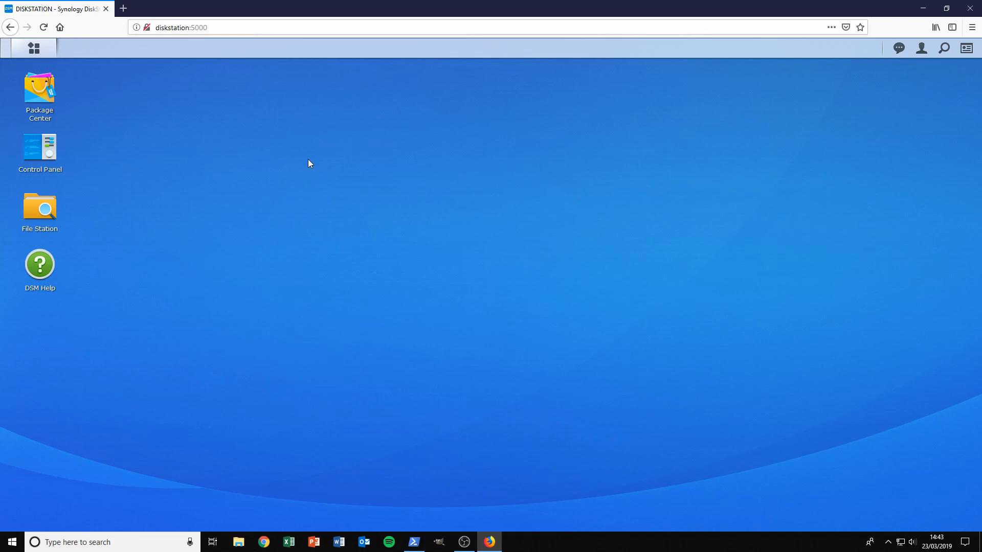
mouse_move(446, 146)
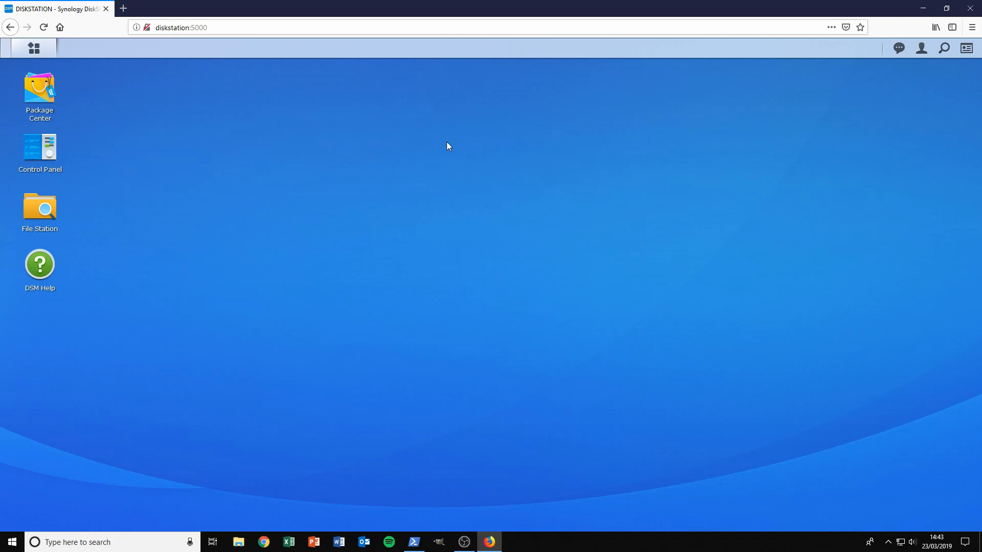